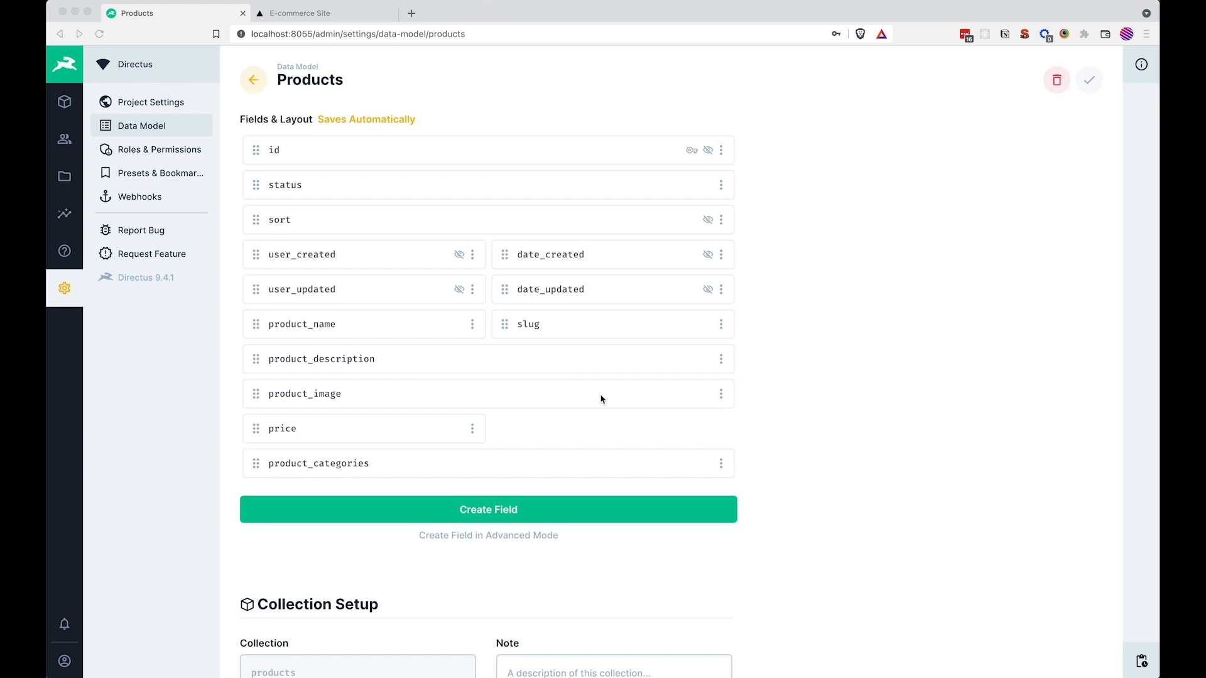
mouse_move(501, 471)
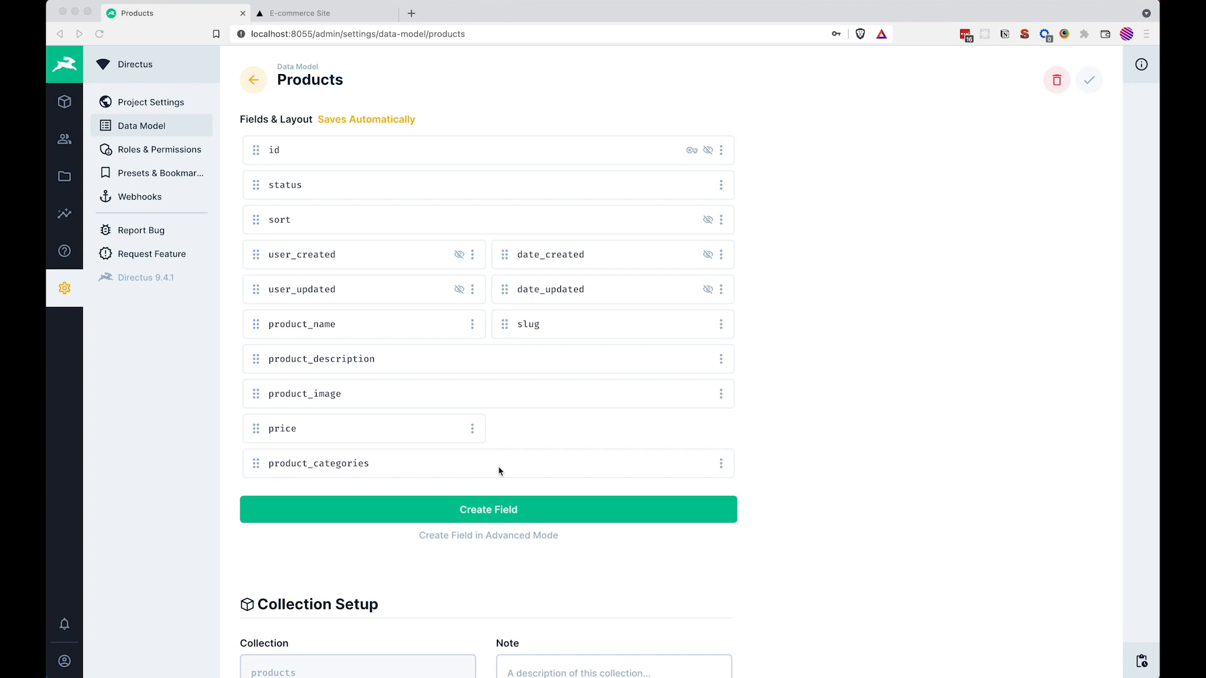
mouse_move(505, 470)
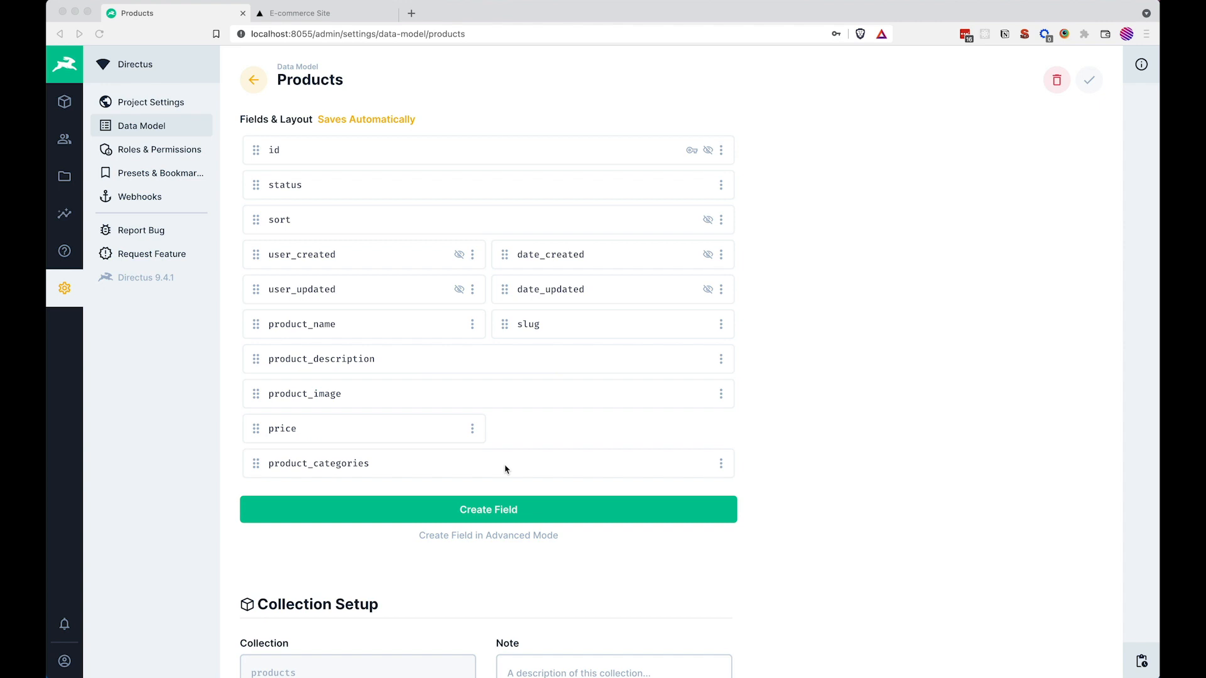
mouse_move(560, 383)
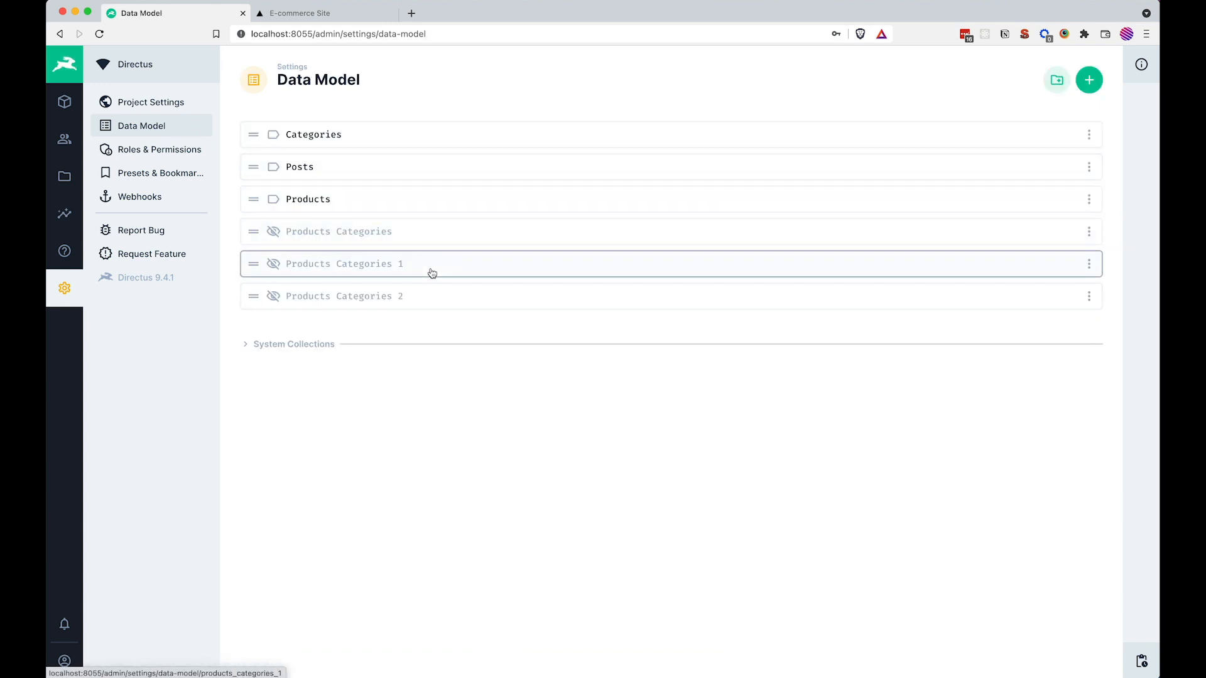
mouse_move(439, 298)
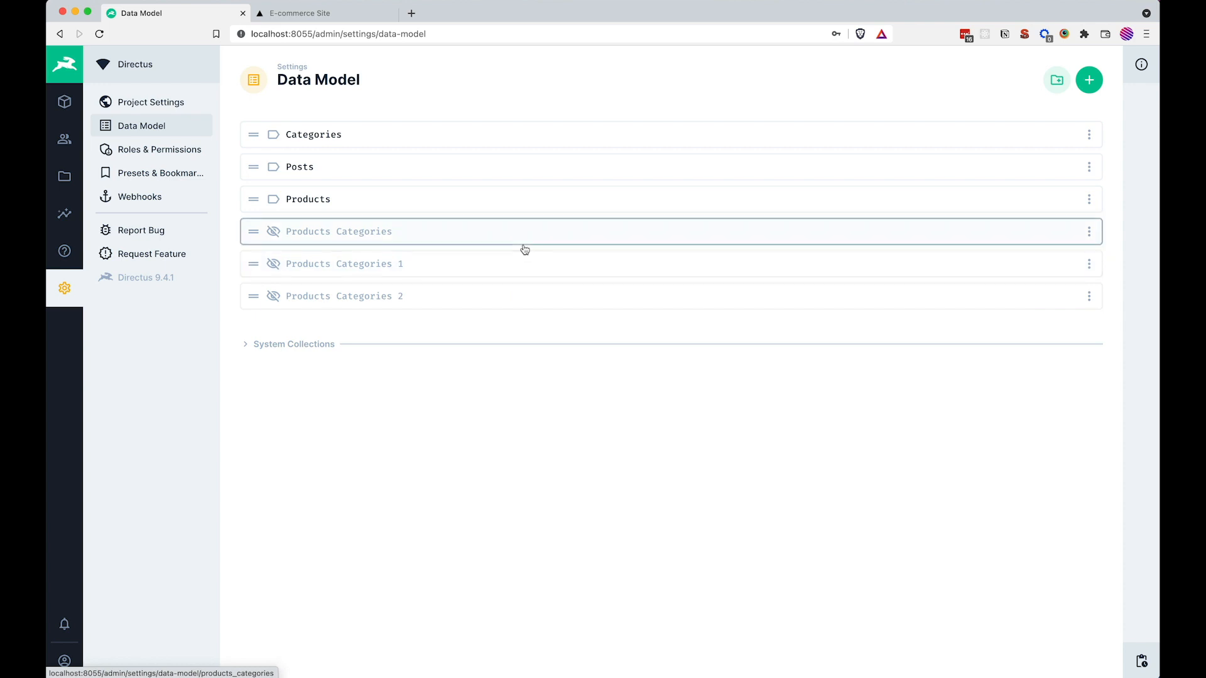
mouse_move(482, 308)
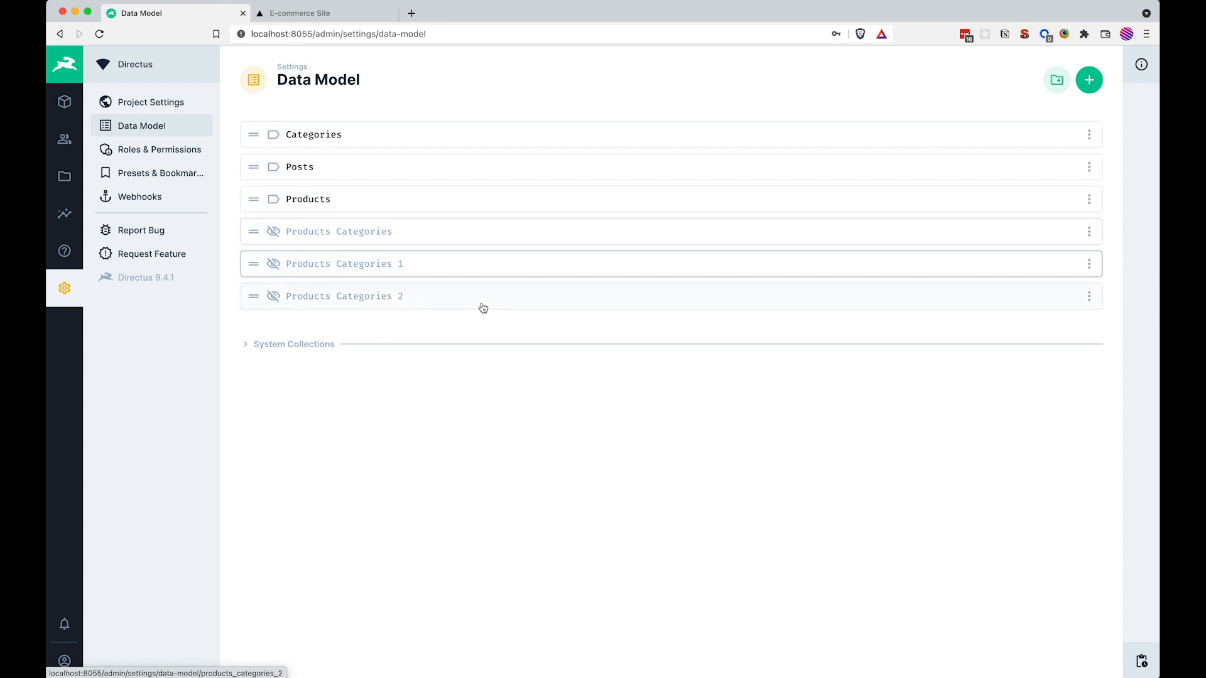
mouse_move(465, 278)
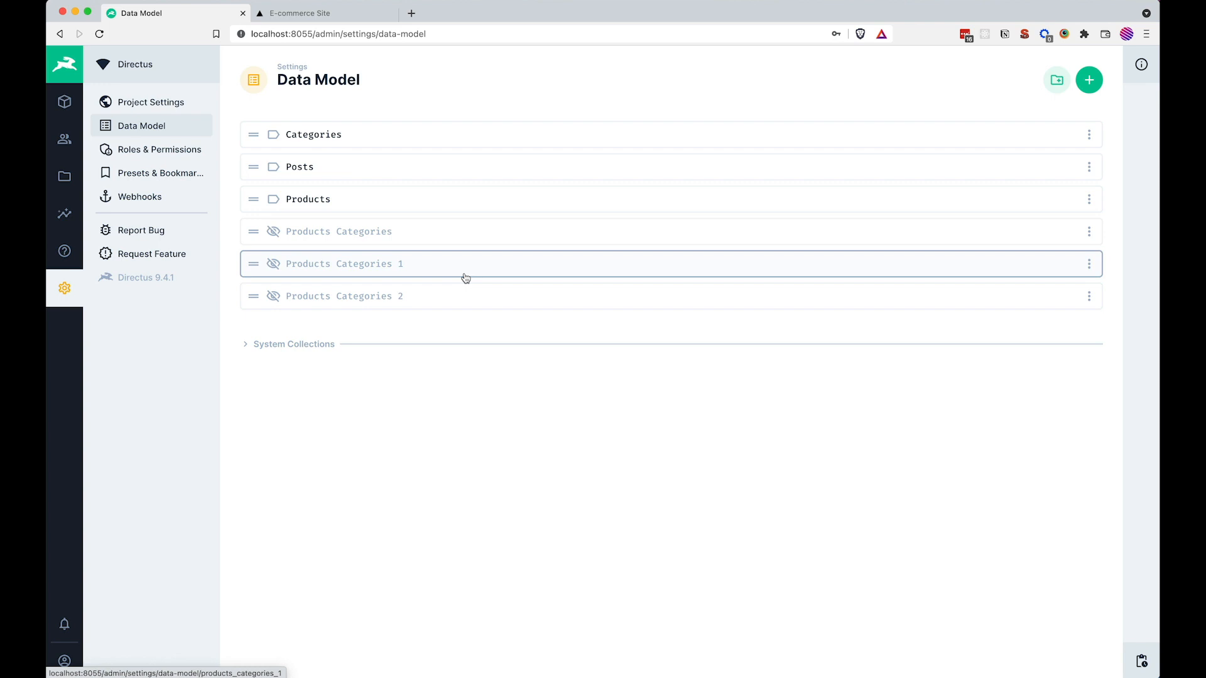
mouse_move(441, 231)
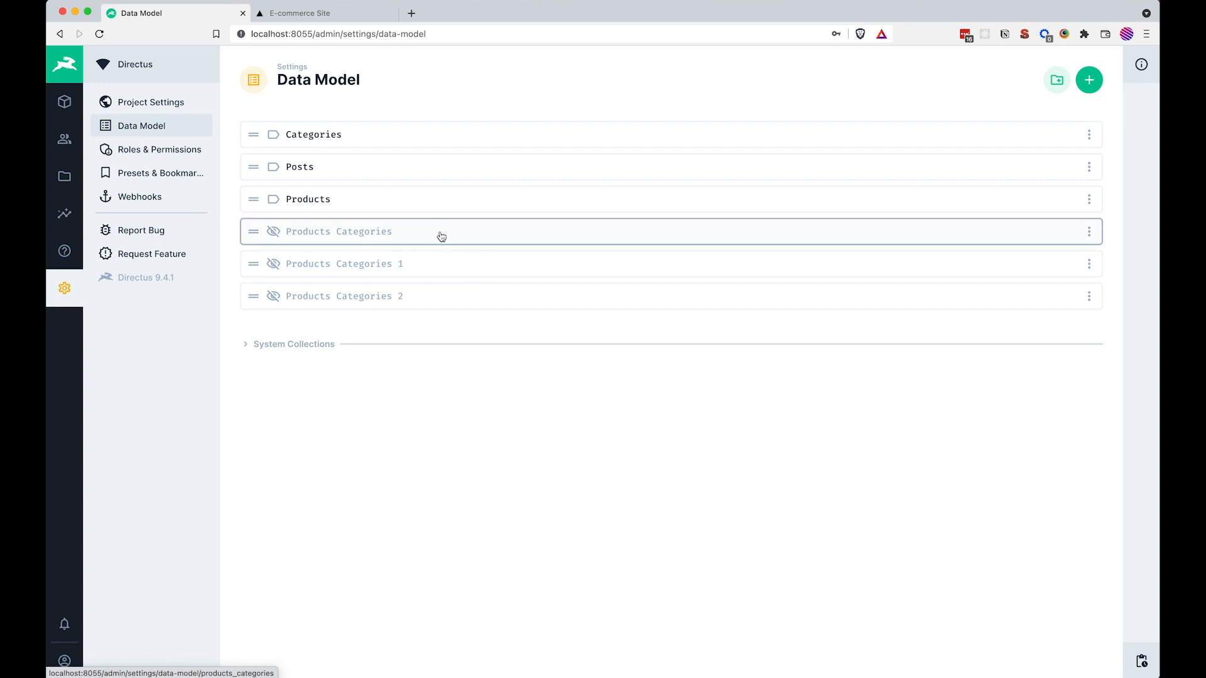
mouse_move(569, 348)
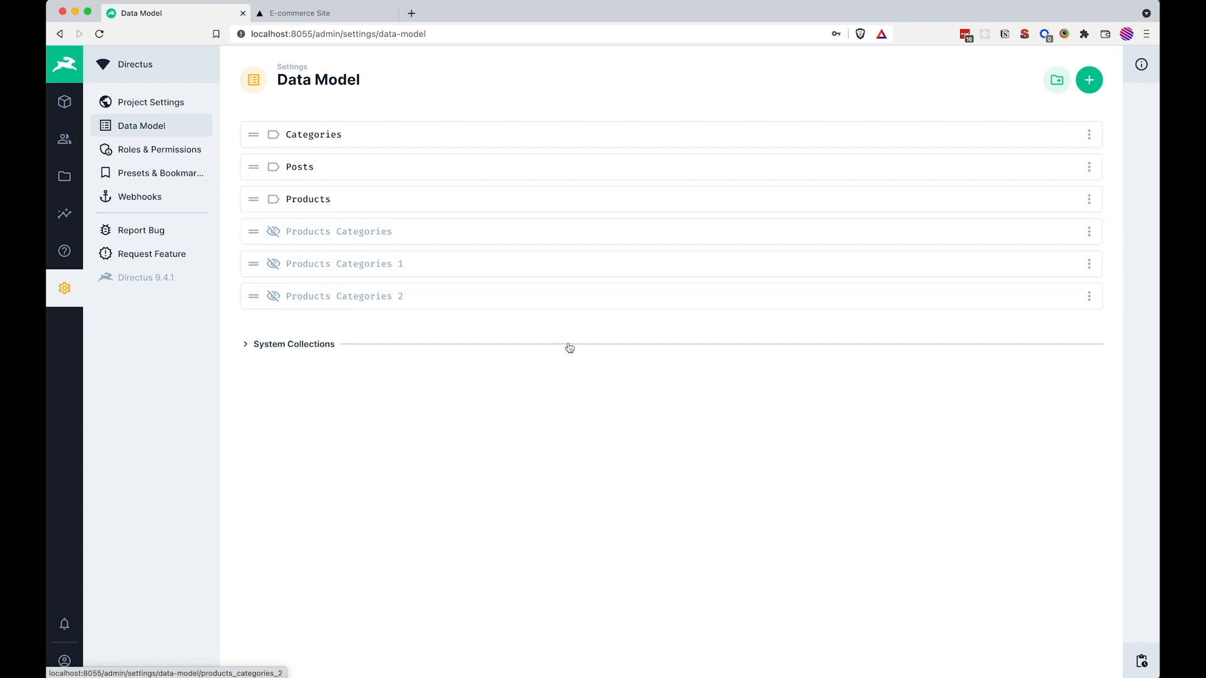
- Delete the Products Categories 2, 1 and Products Categories junction collections via their row menus
click(1088, 297)
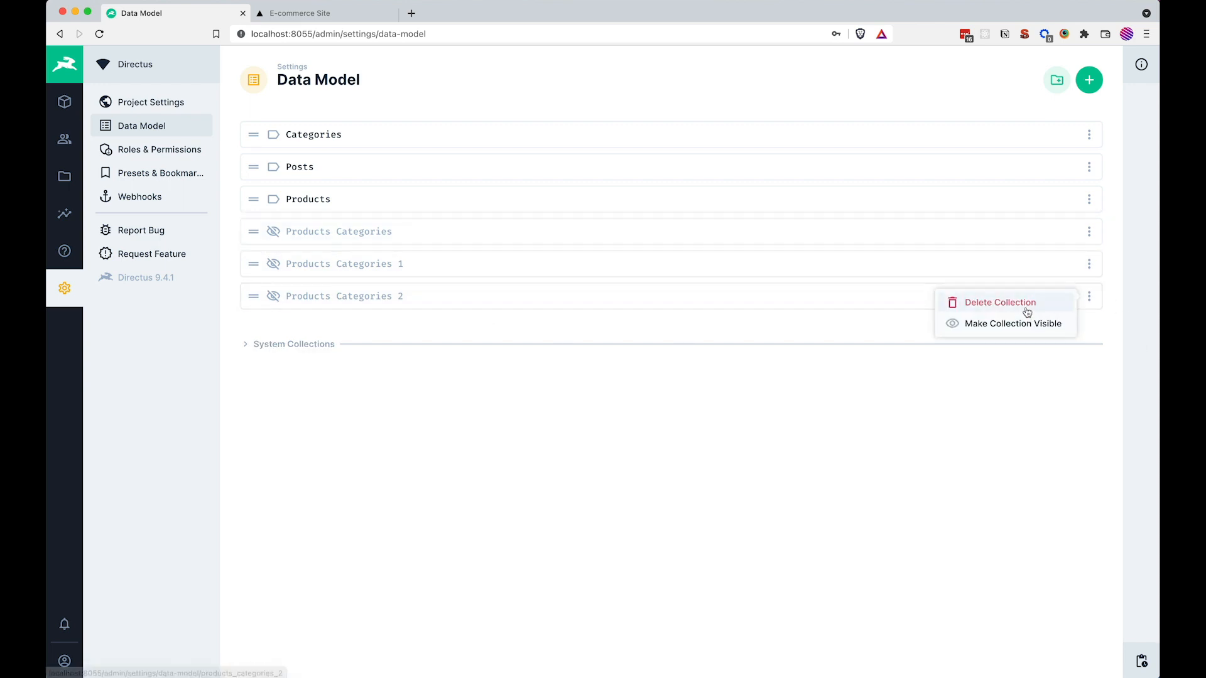
click(999, 301)
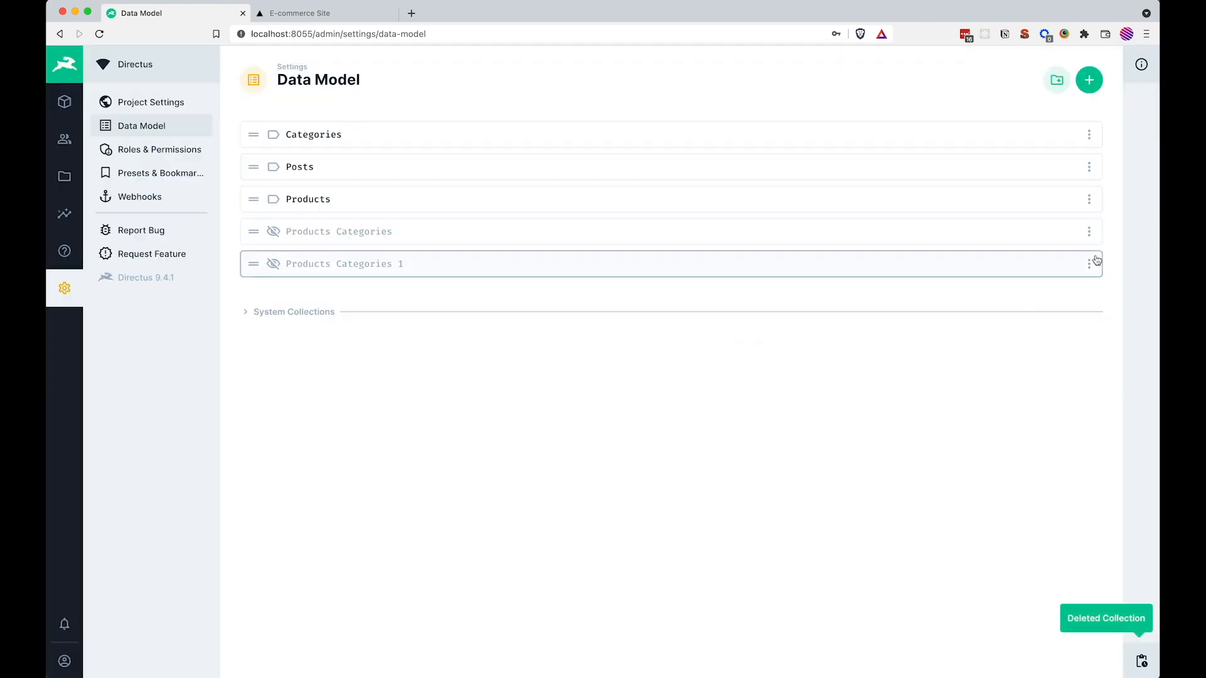
click(1089, 263)
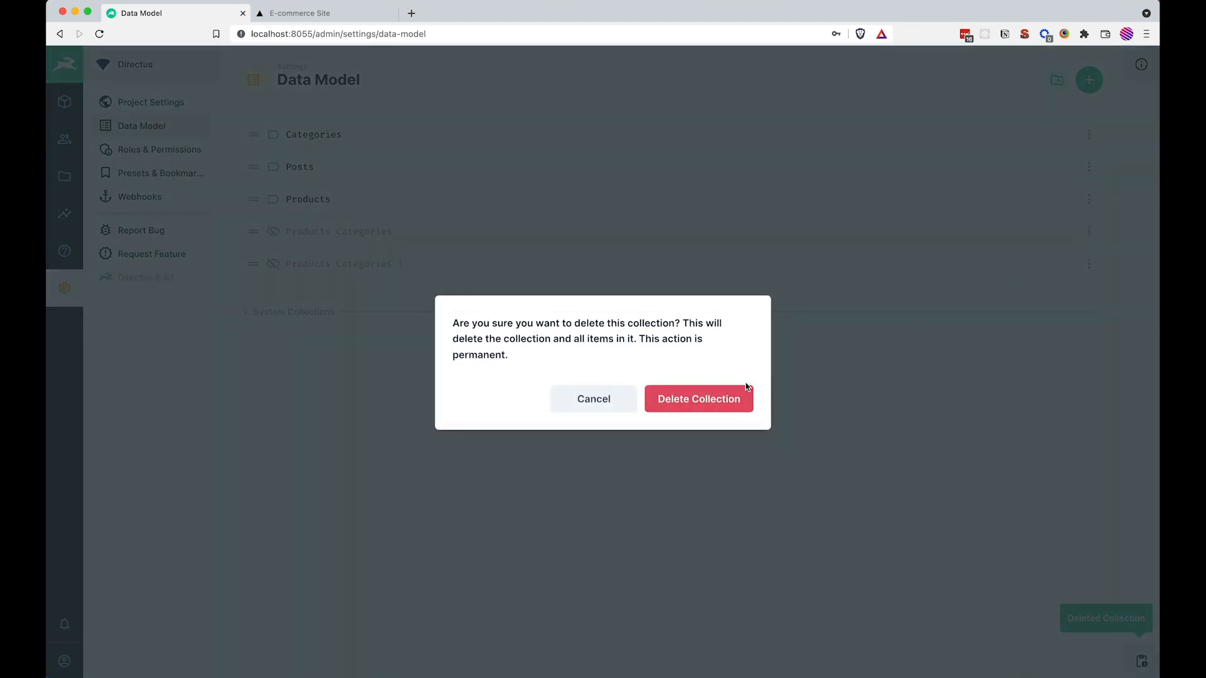
click(697, 398)
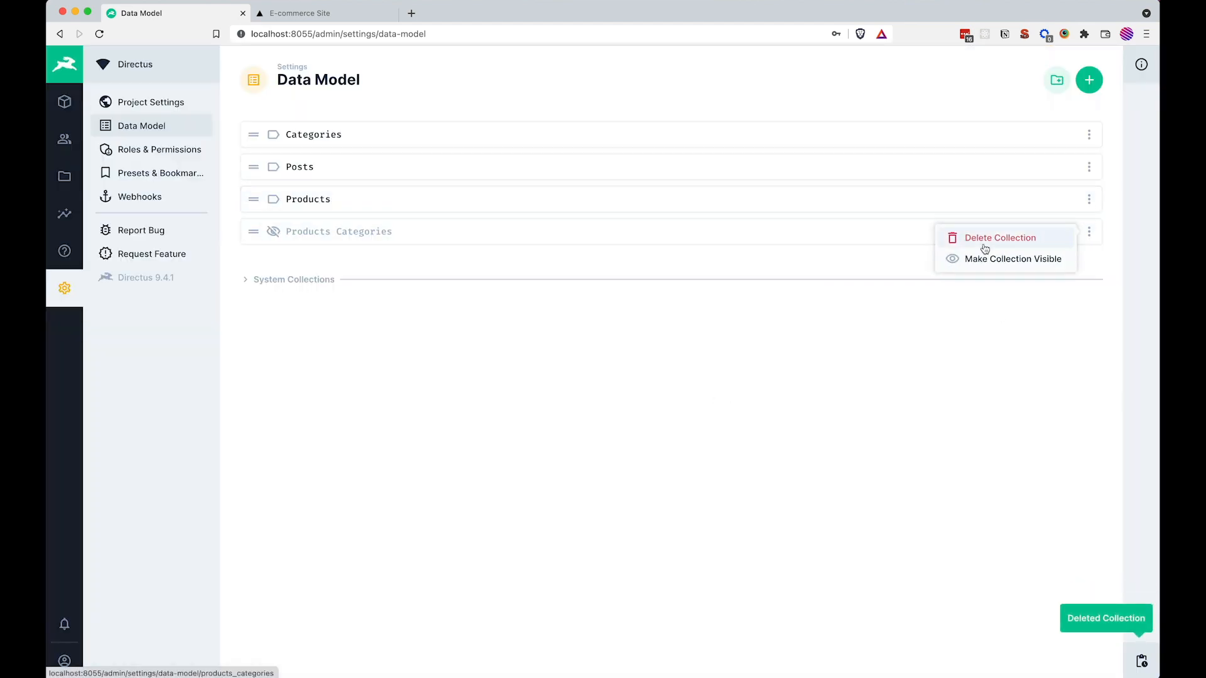
click(1000, 238)
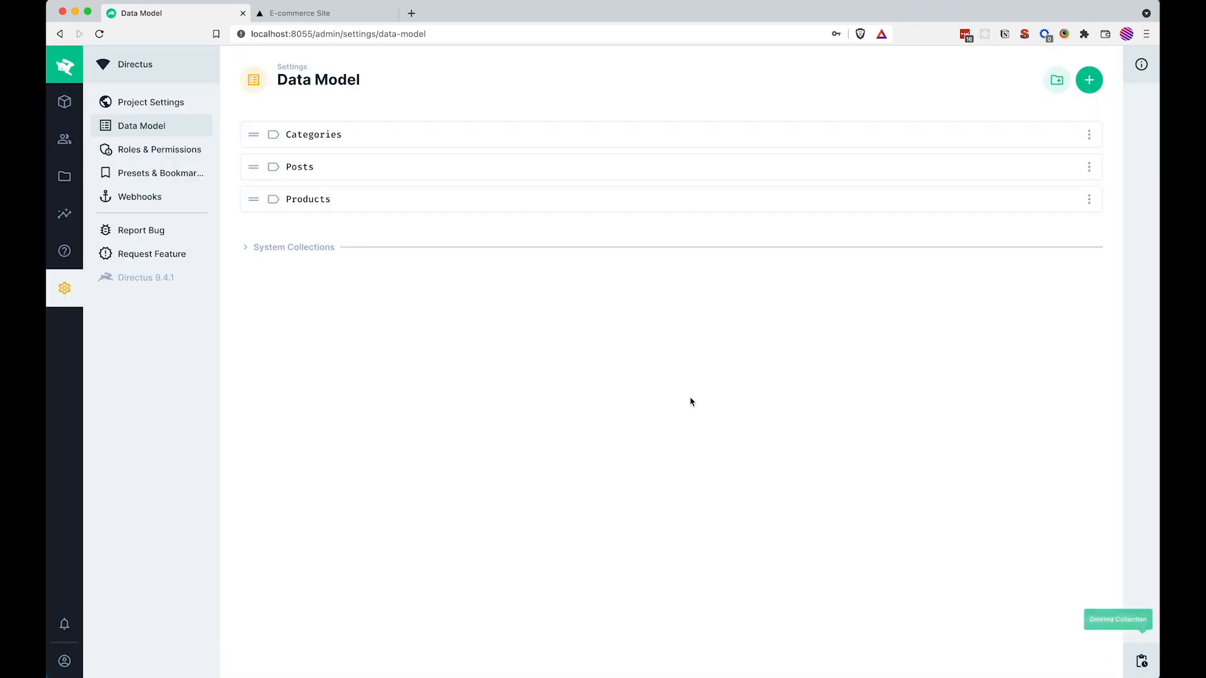
mouse_move(374, 167)
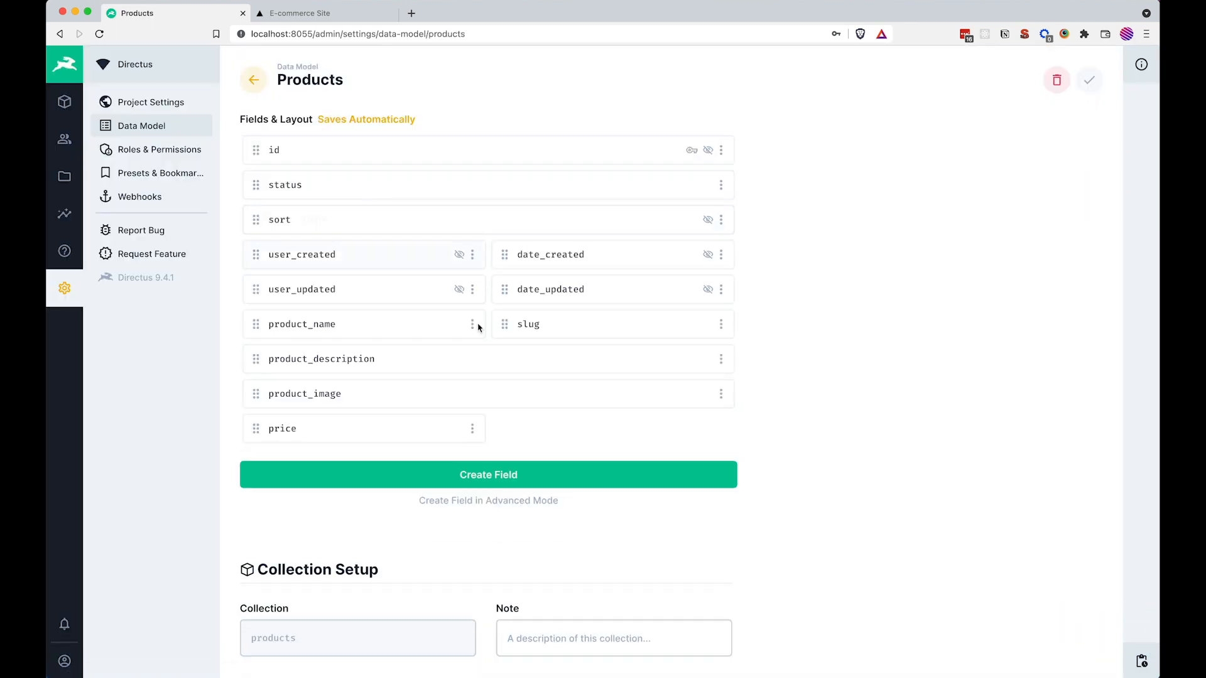
- Start a new Many to Many Relationship field on Products in advanced mode, ready for its key
scroll(down, 3)
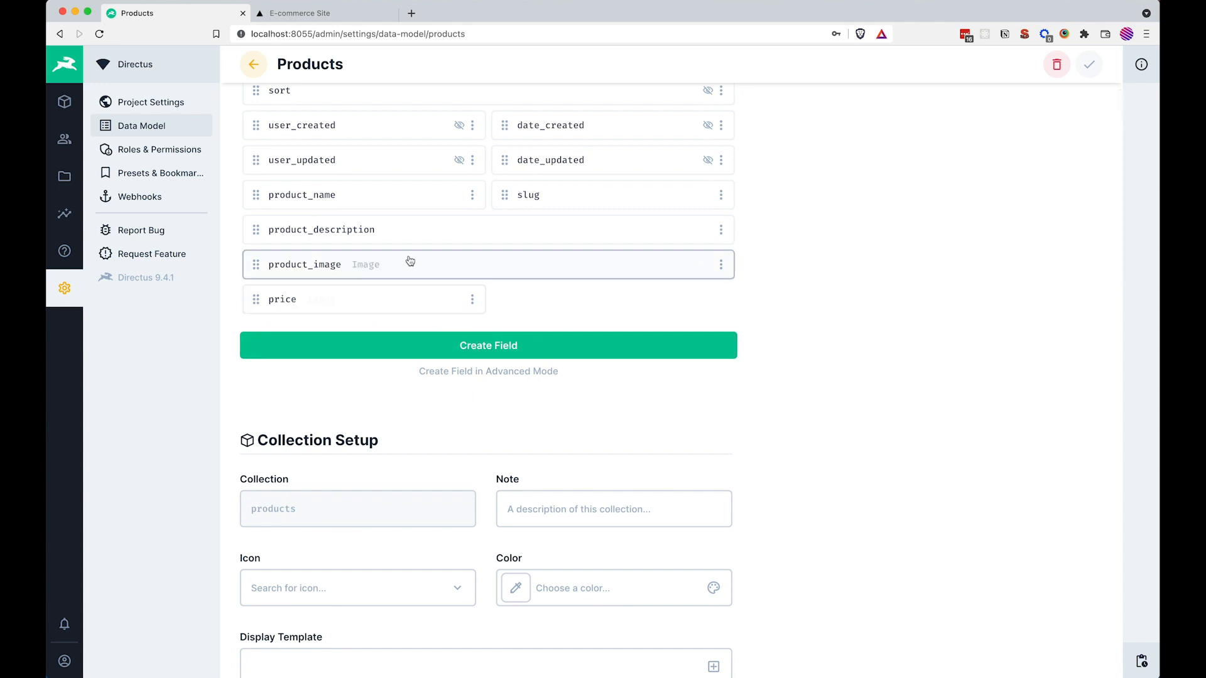
mouse_move(552, 328)
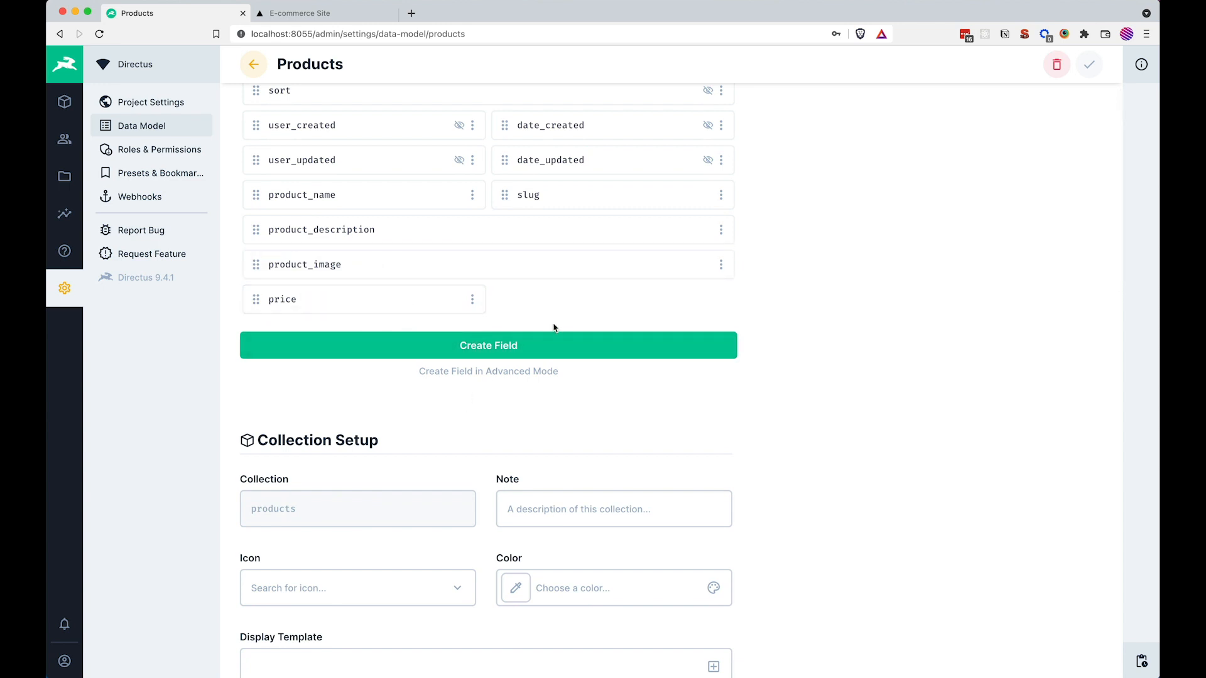
scroll(down, 3)
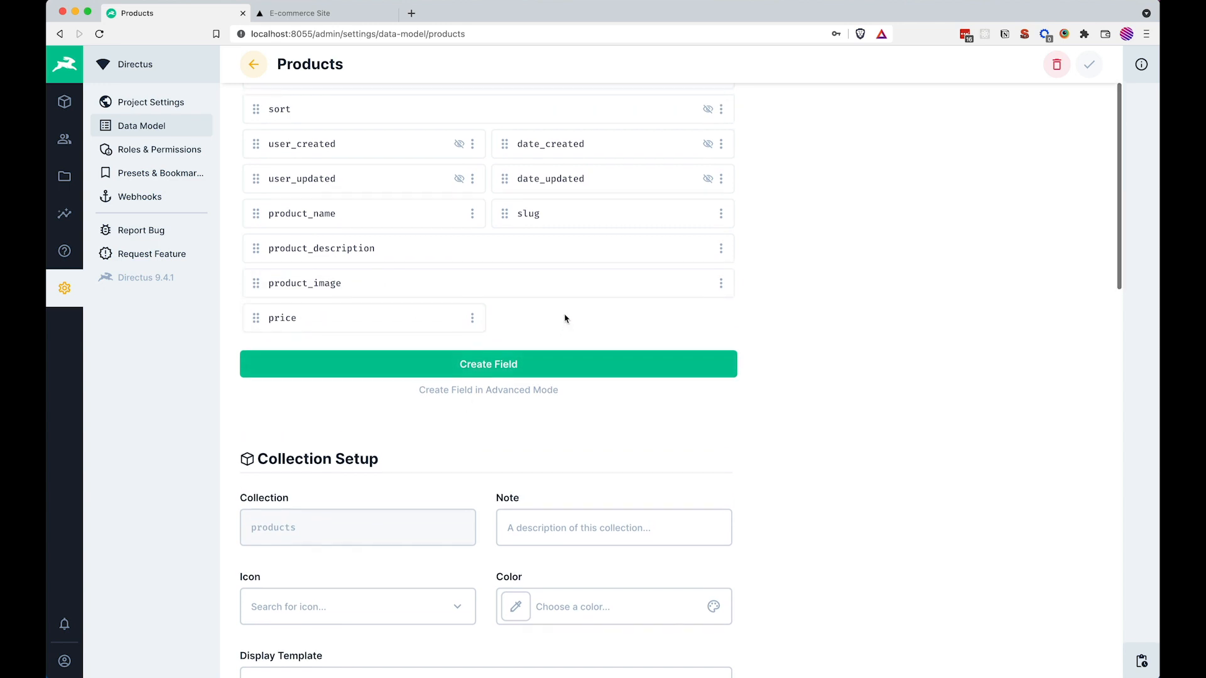
mouse_move(487, 389)
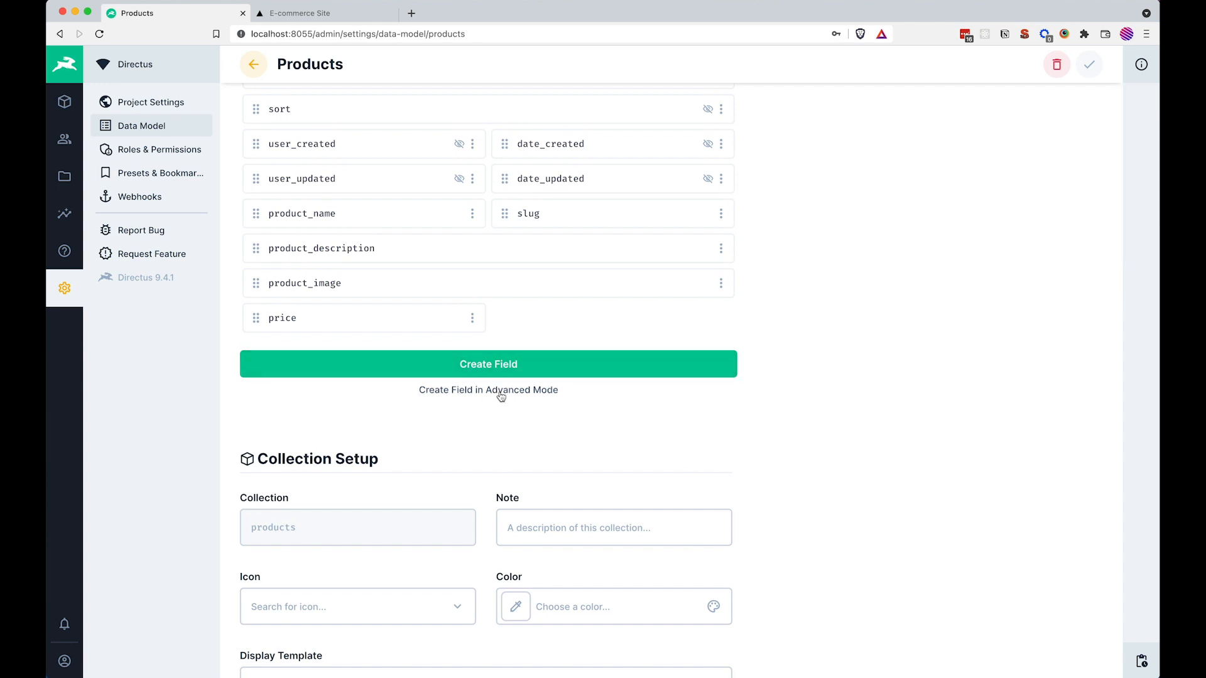
click(489, 389)
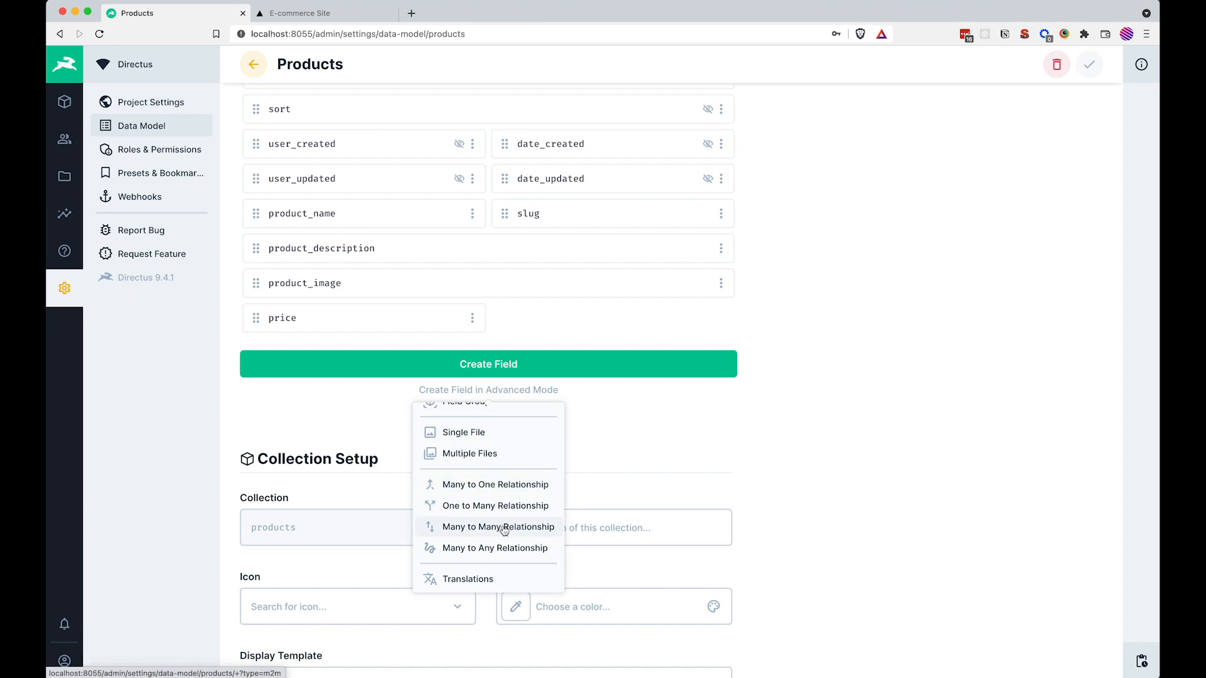
click(497, 527)
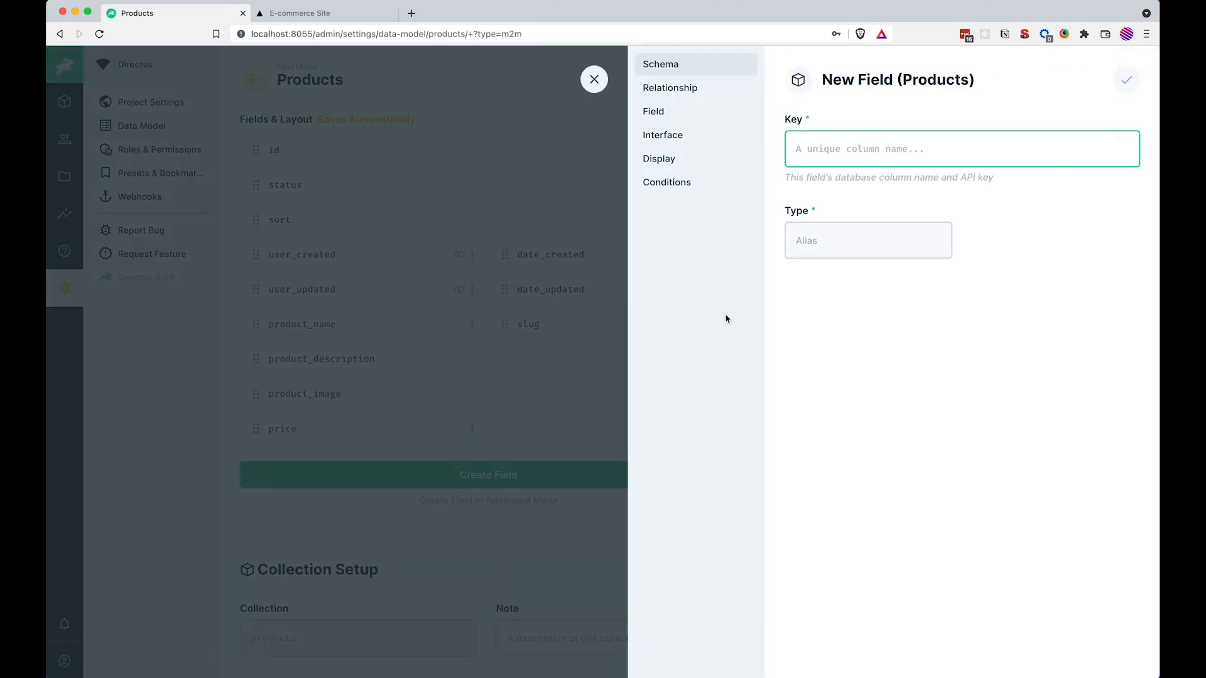
click(961, 148)
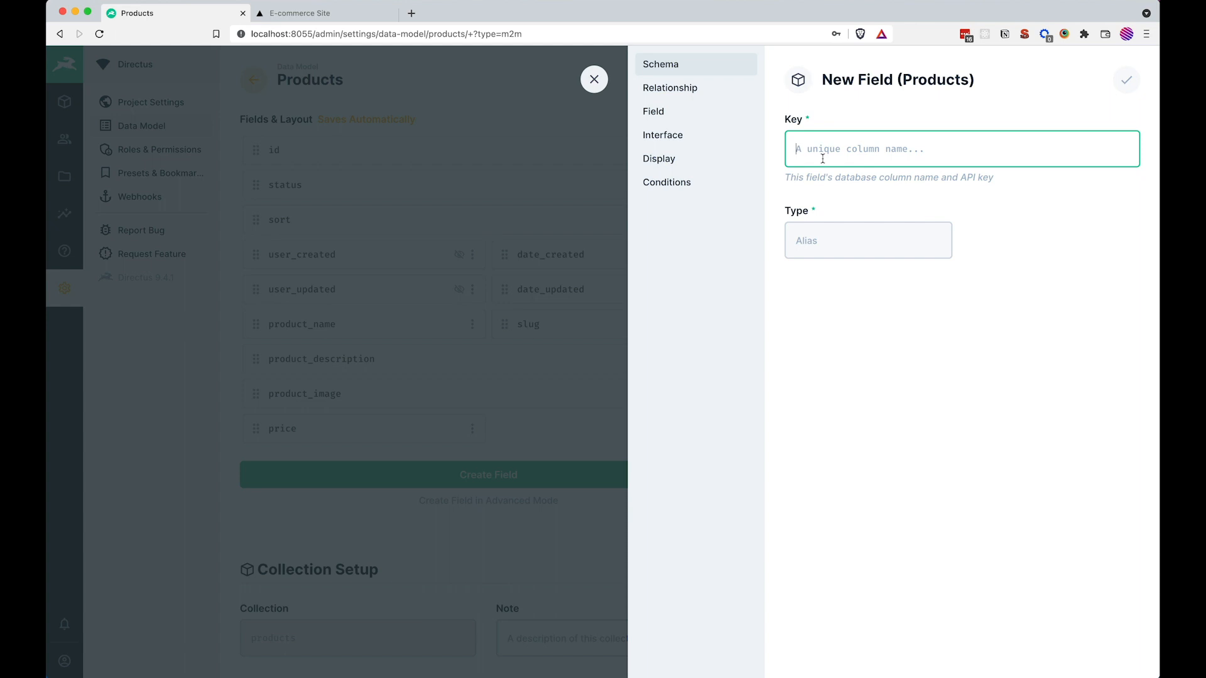
- Key the field 'category', relate it to categories and add a matching products field on categories
text(category)
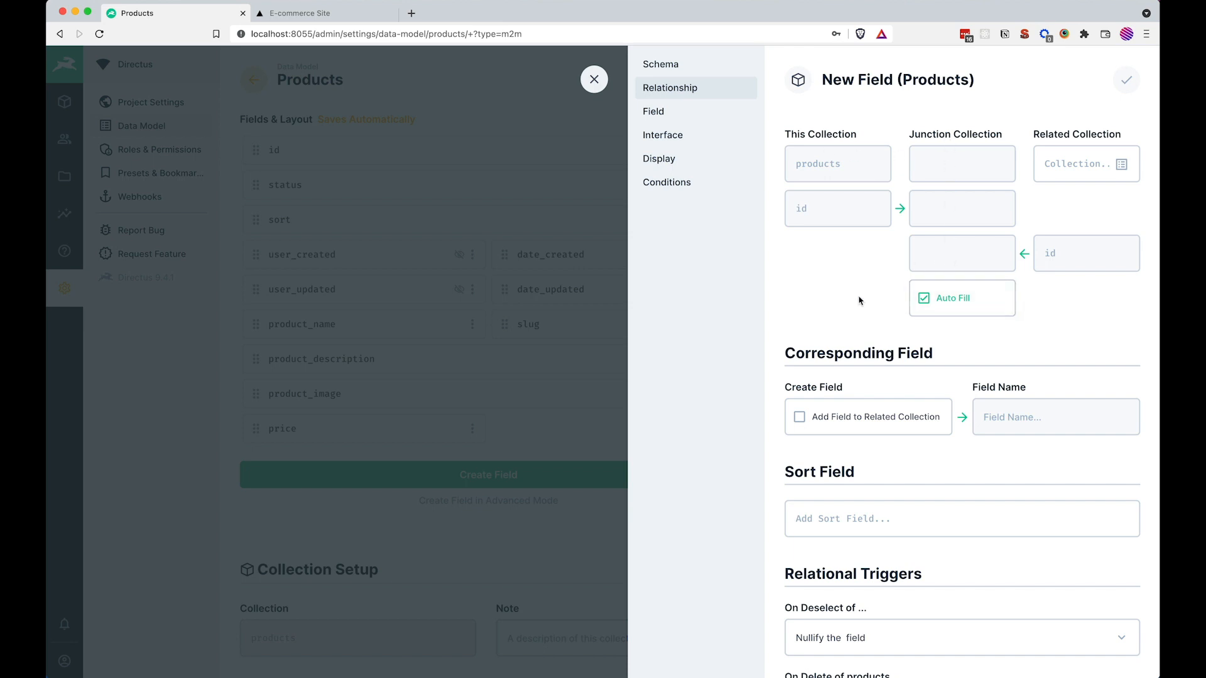
mouse_move(1064, 206)
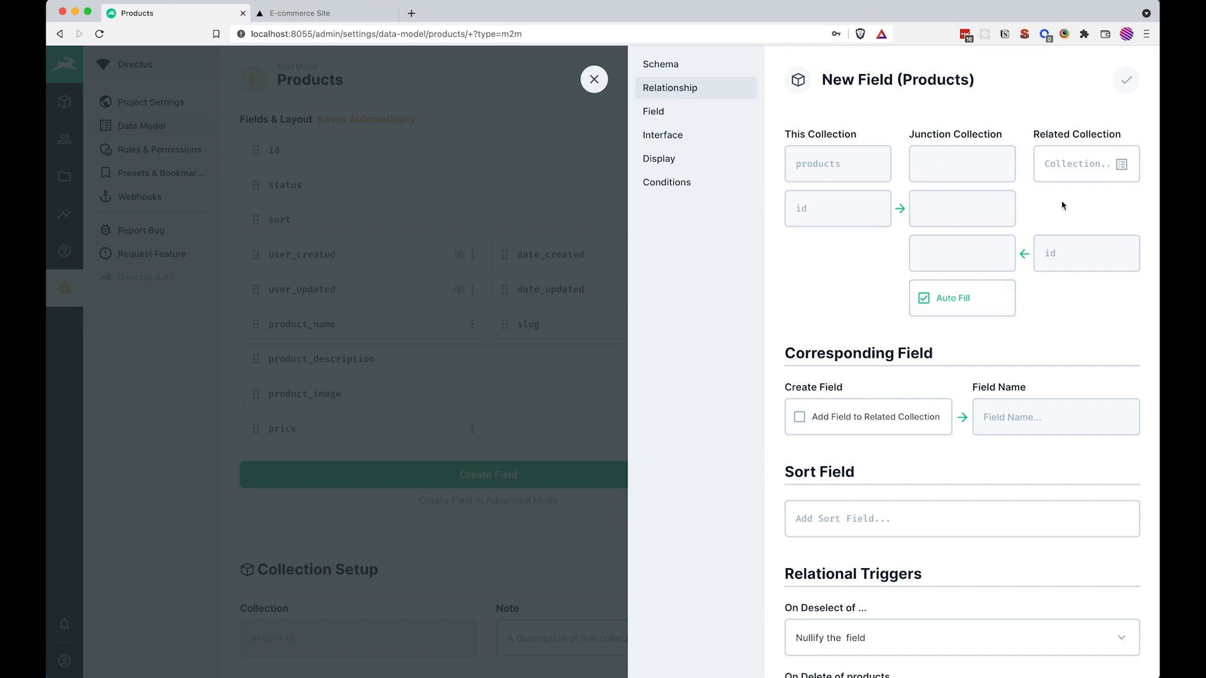
mouse_move(1121, 163)
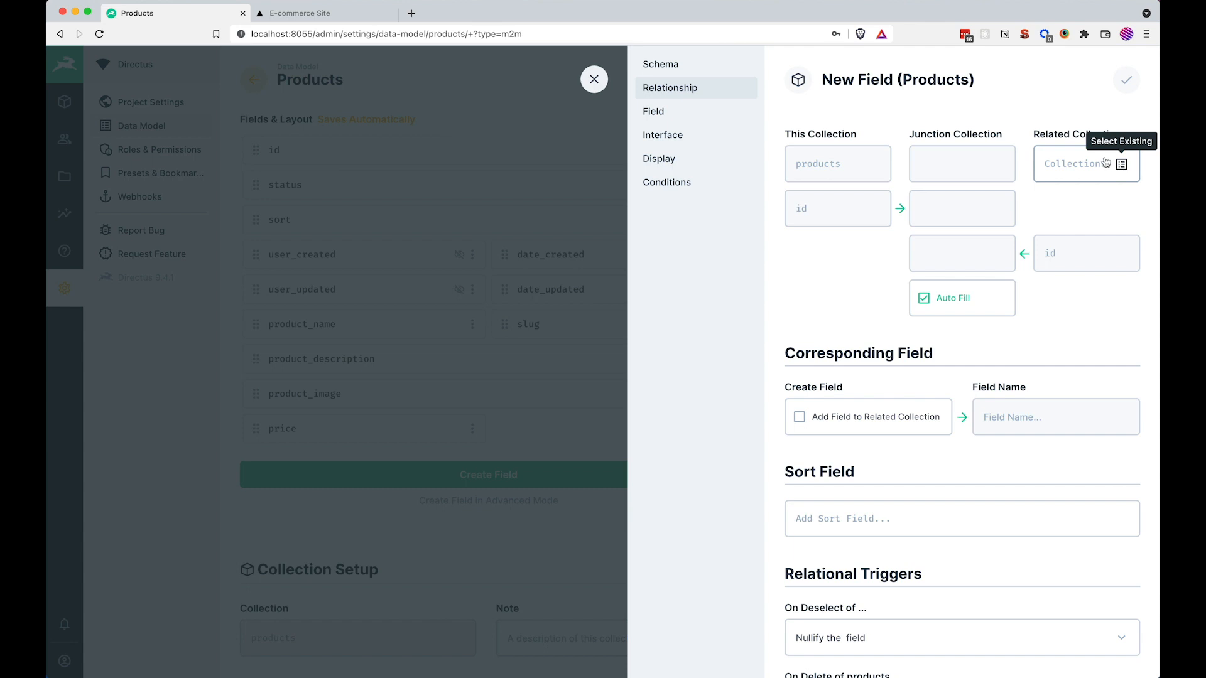
click(1084, 163)
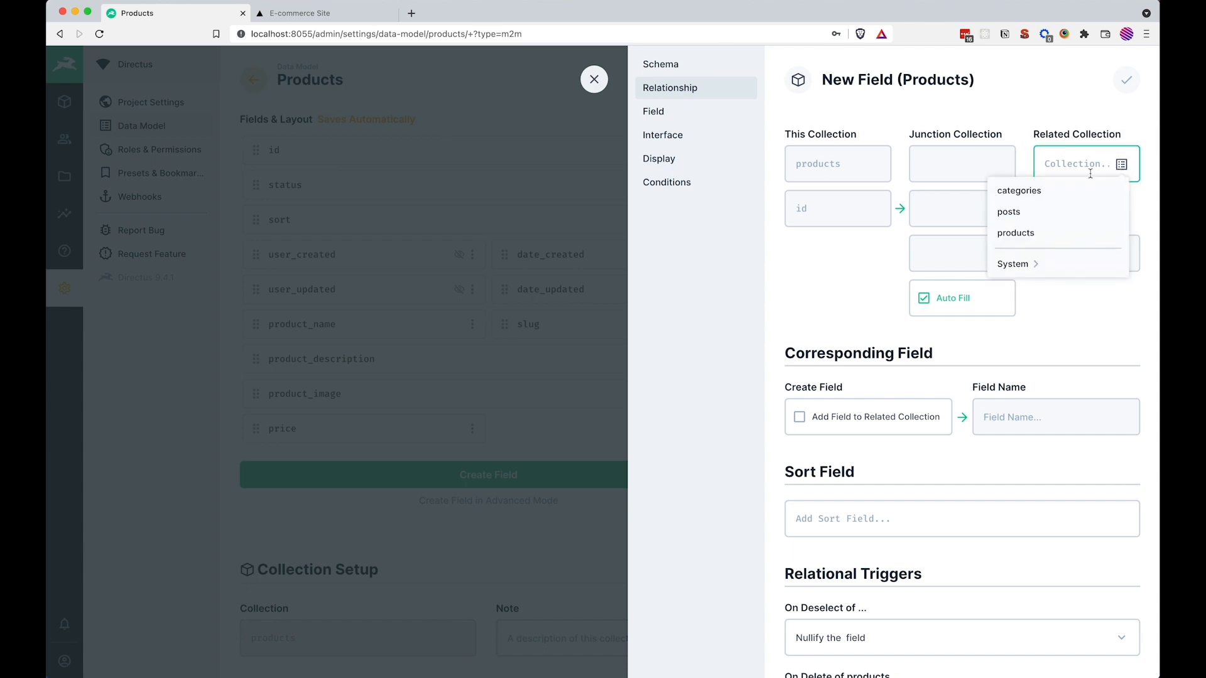
click(1019, 189)
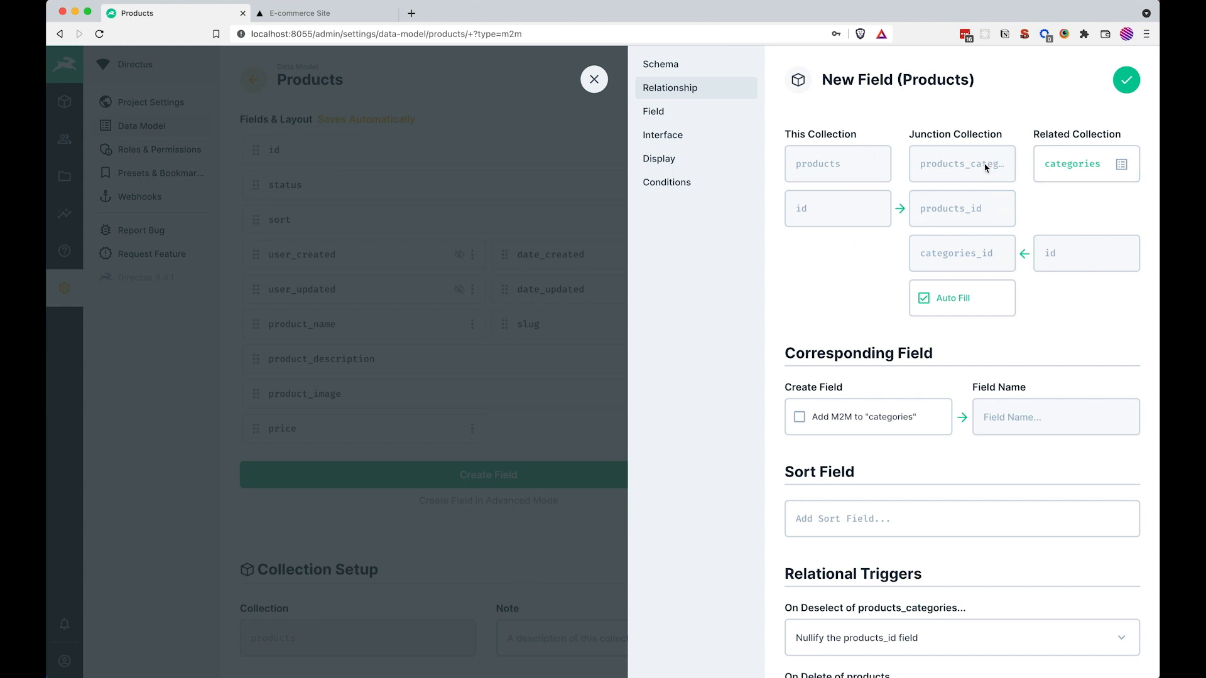
scroll(down, 3)
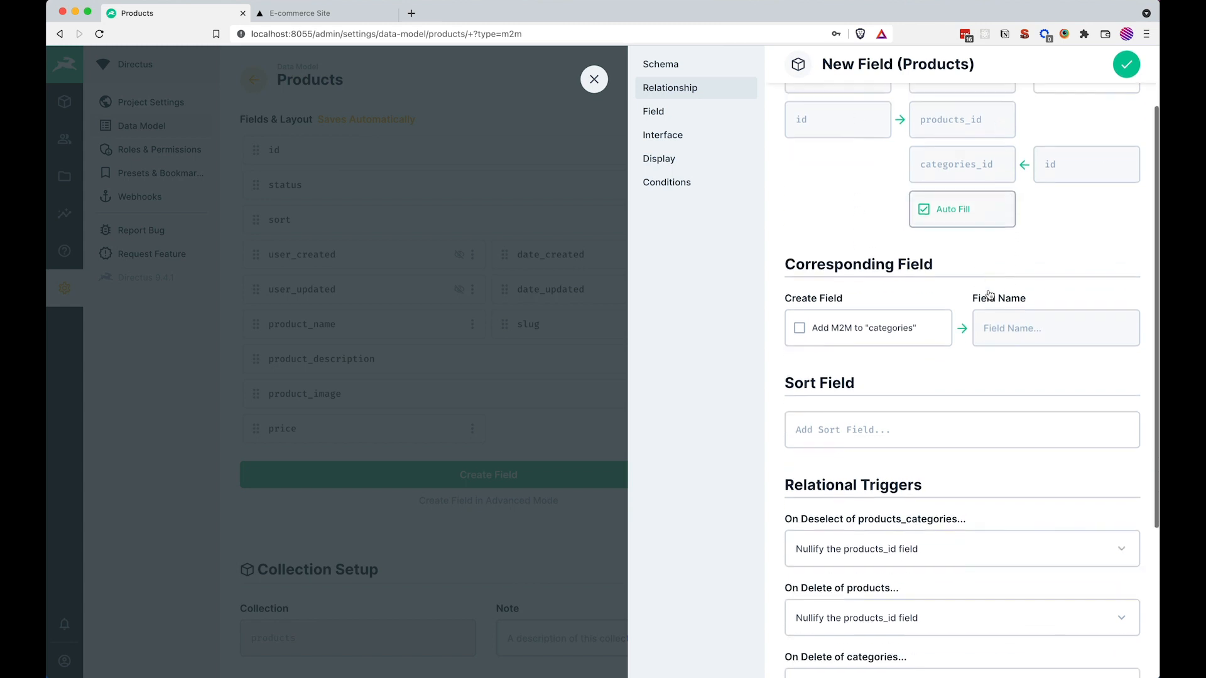
scroll(down, 3)
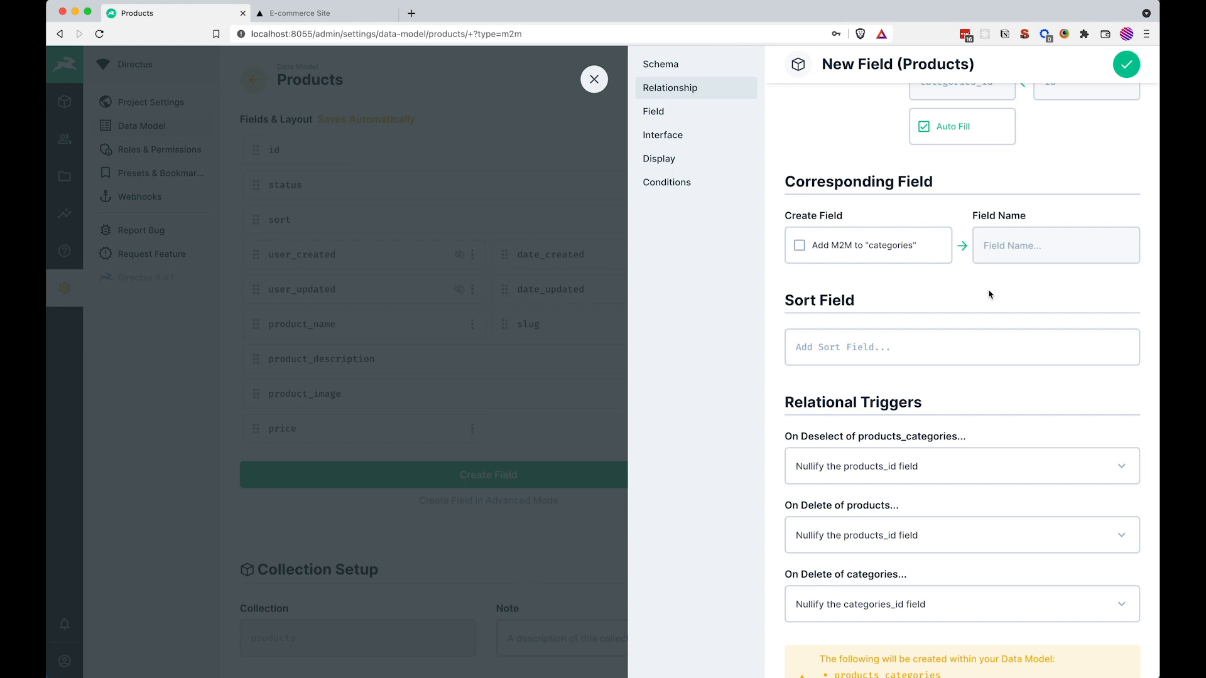
click(797, 245)
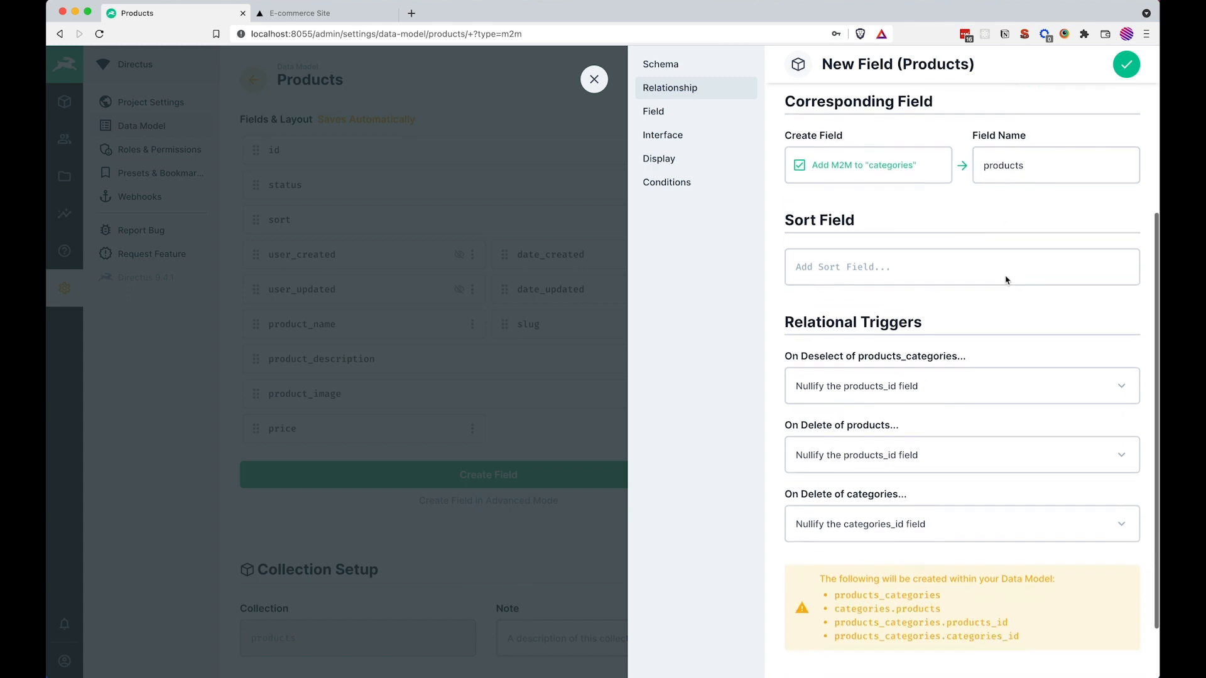
- Review the Field and Interface settings and create the category field on Products
click(653, 111)
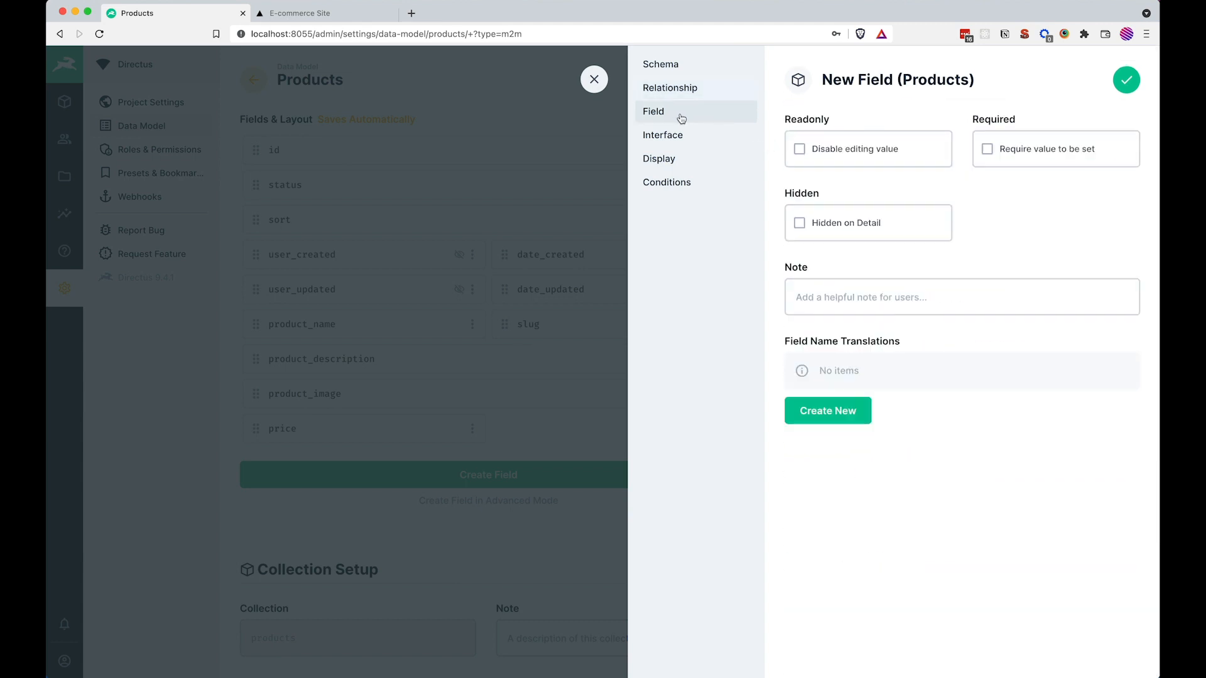
click(663, 134)
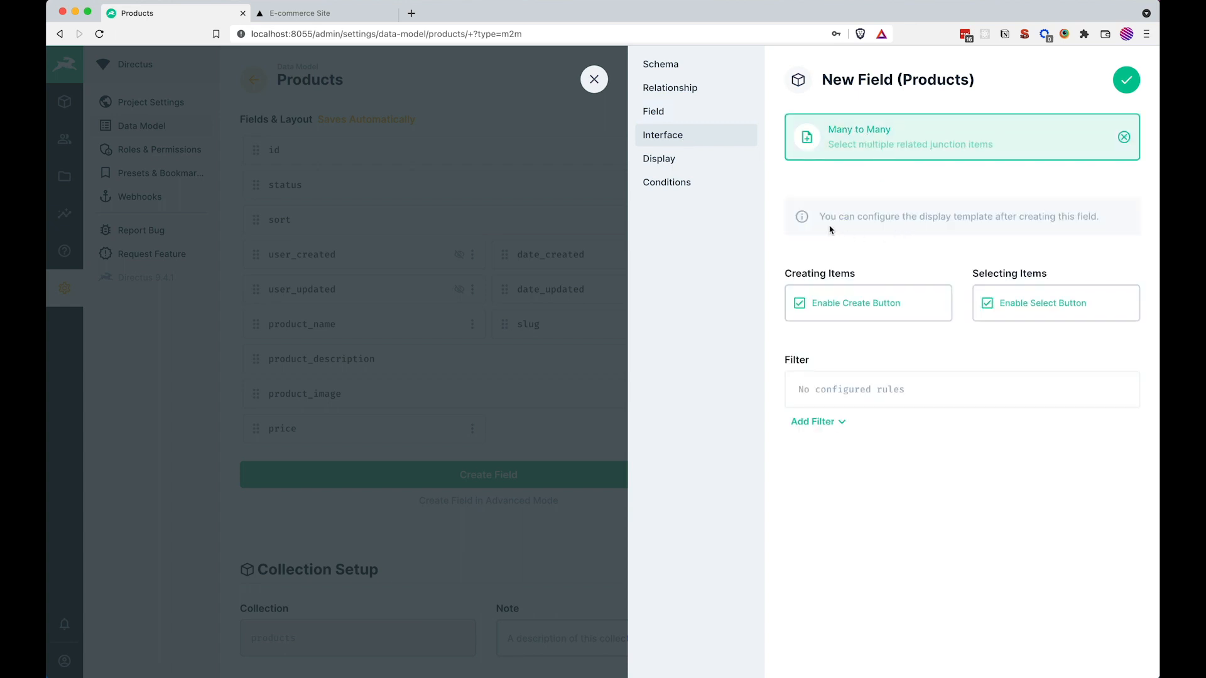
mouse_move(923, 231)
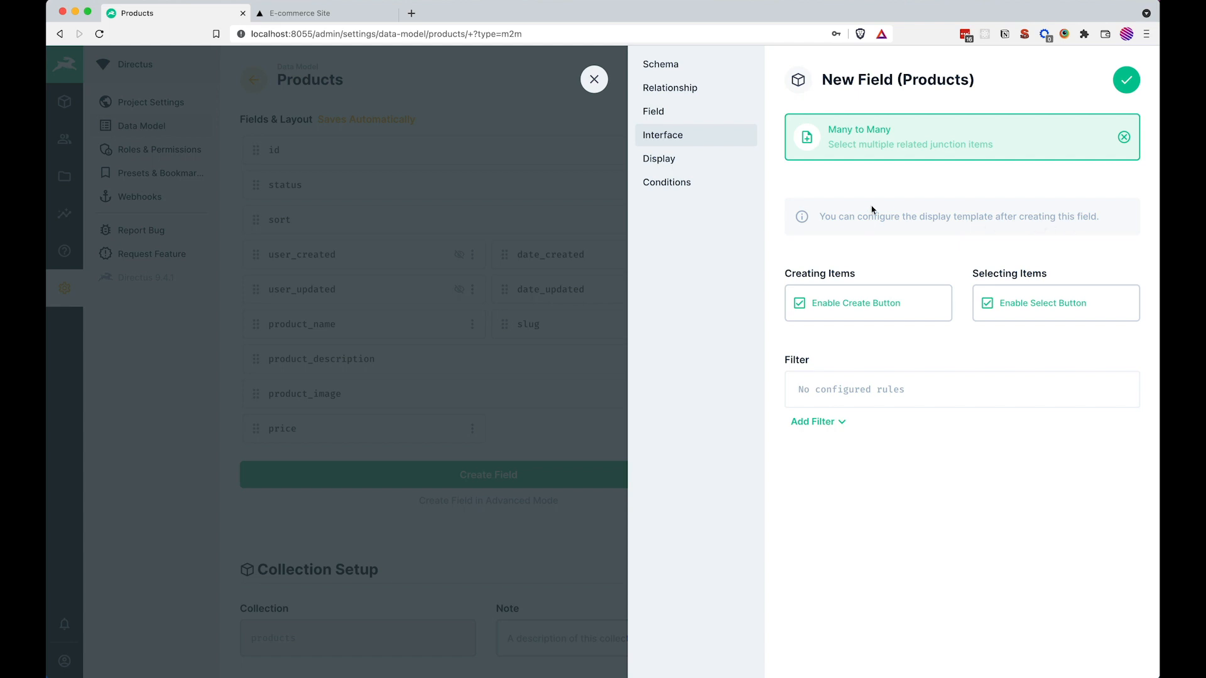
mouse_move(913, 229)
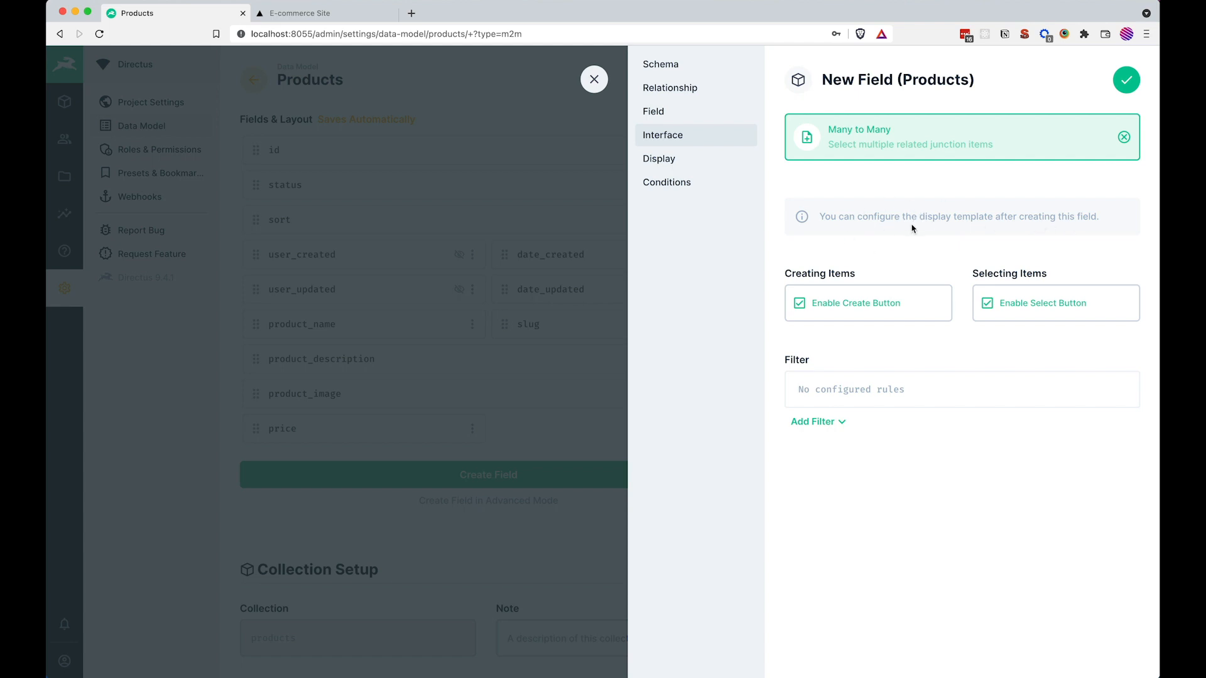
click(659, 159)
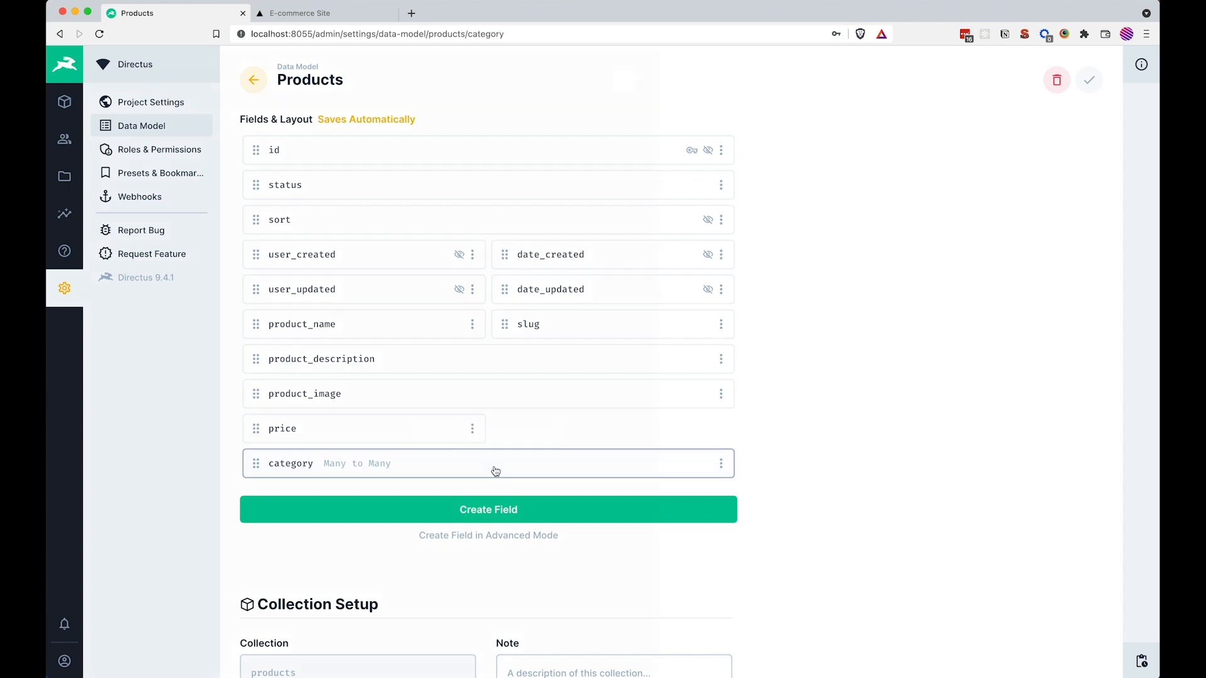
- Check the category field's Display Template options, then go to the Content area listing categories
click(487, 464)
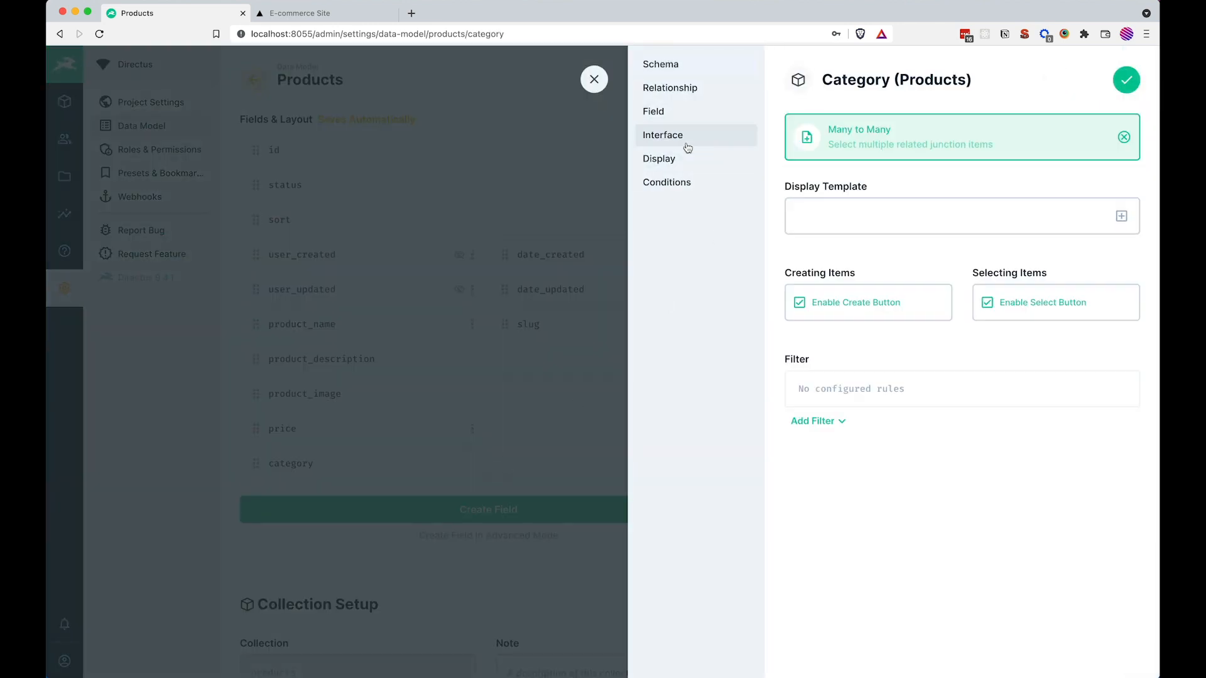
click(961, 216)
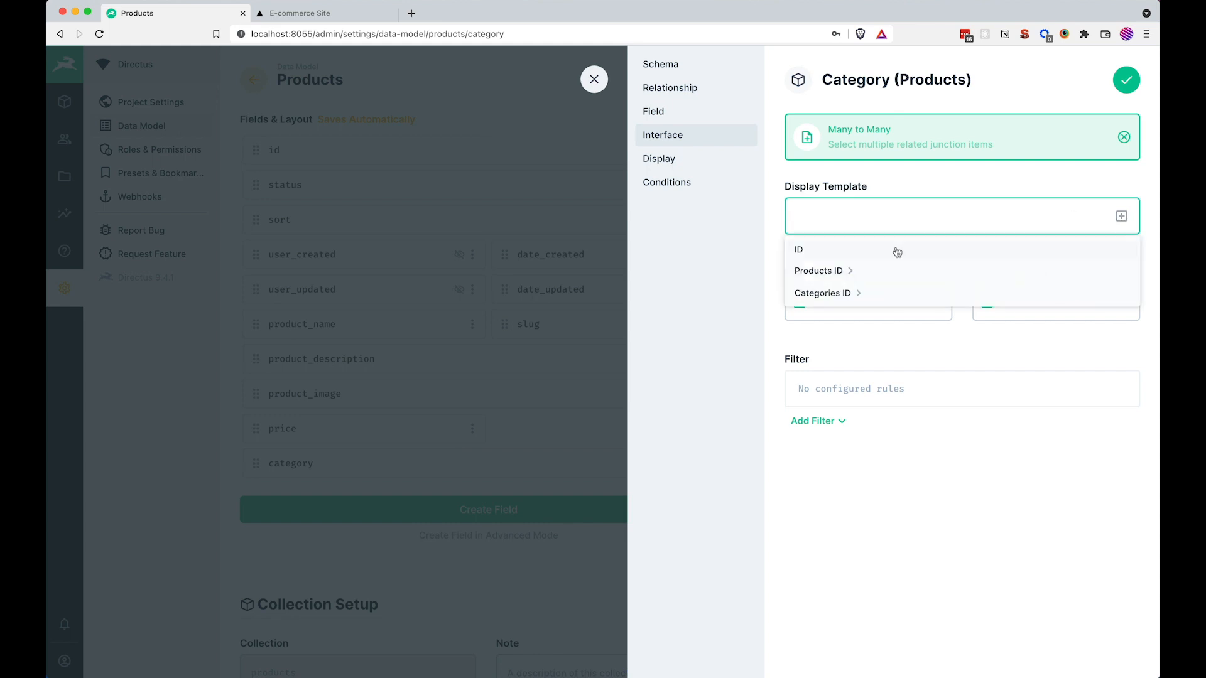
click(823, 293)
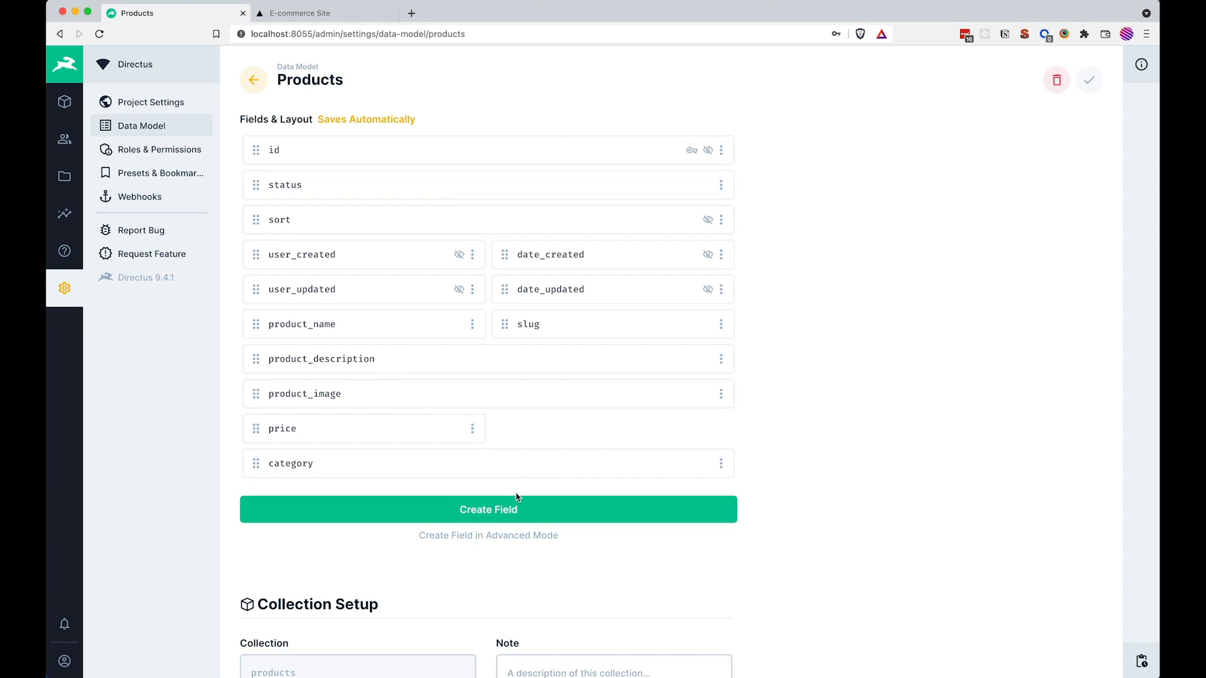
mouse_move(64, 102)
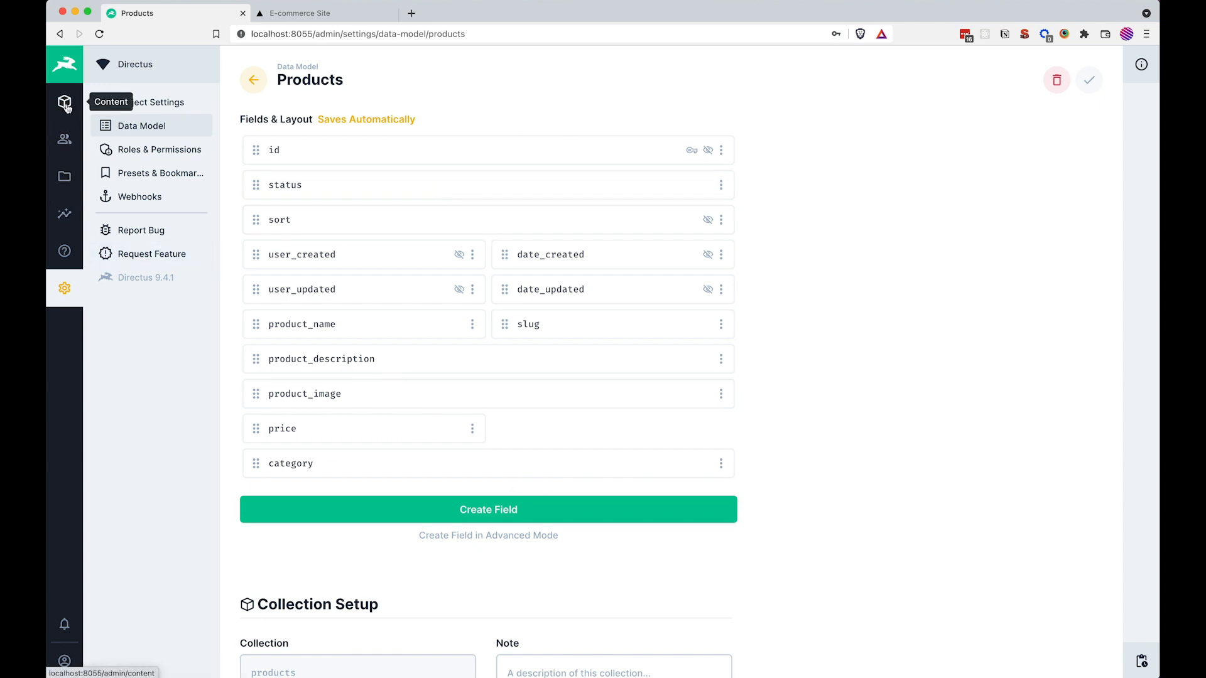
click(64, 102)
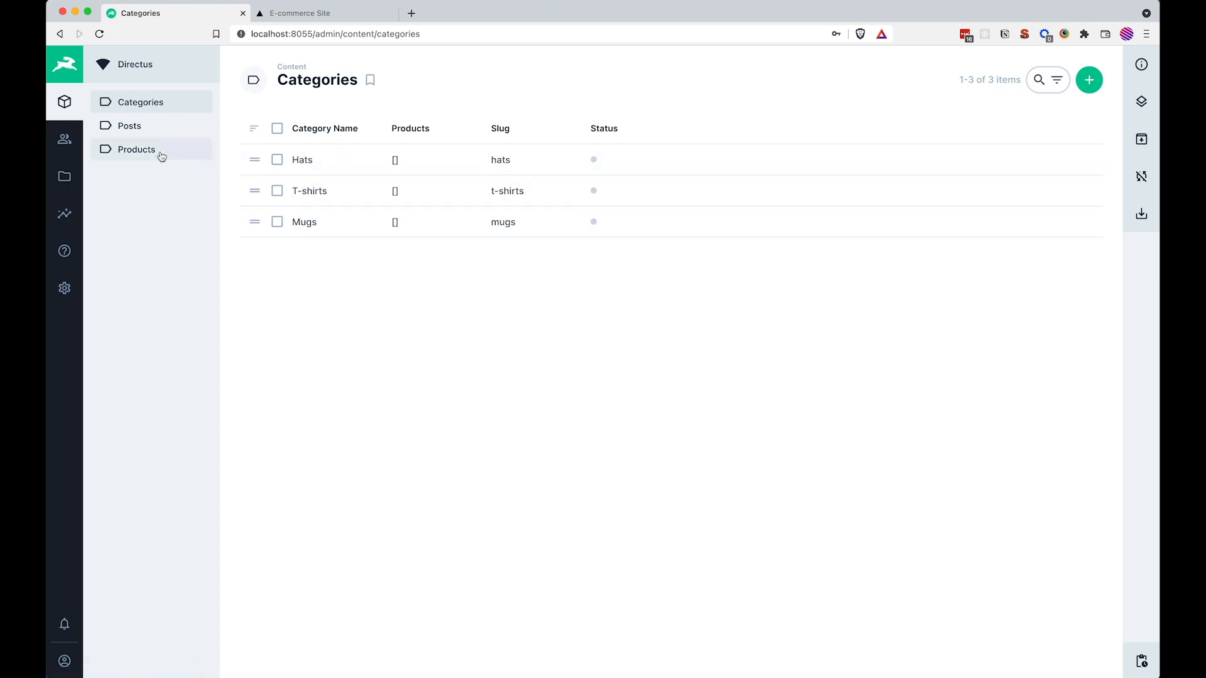
- Open Super Duper Hat's category picker, then assign the T-shirts category to the t-shirt product and save
click(135, 149)
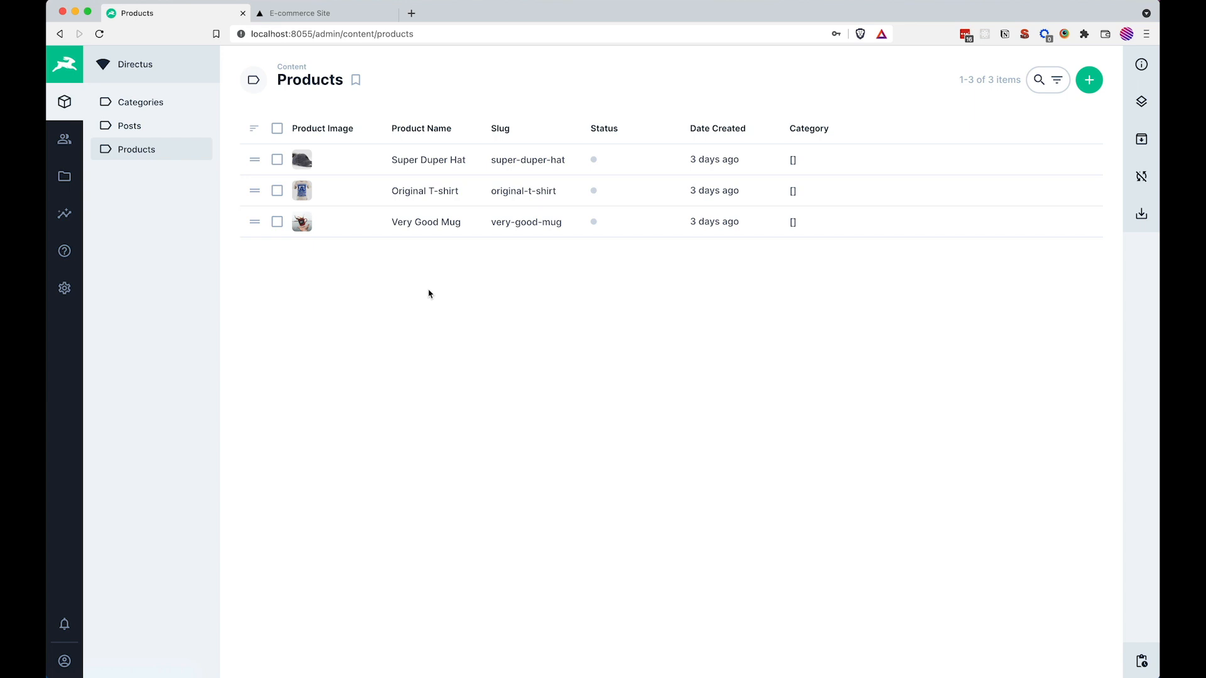
mouse_move(360, 163)
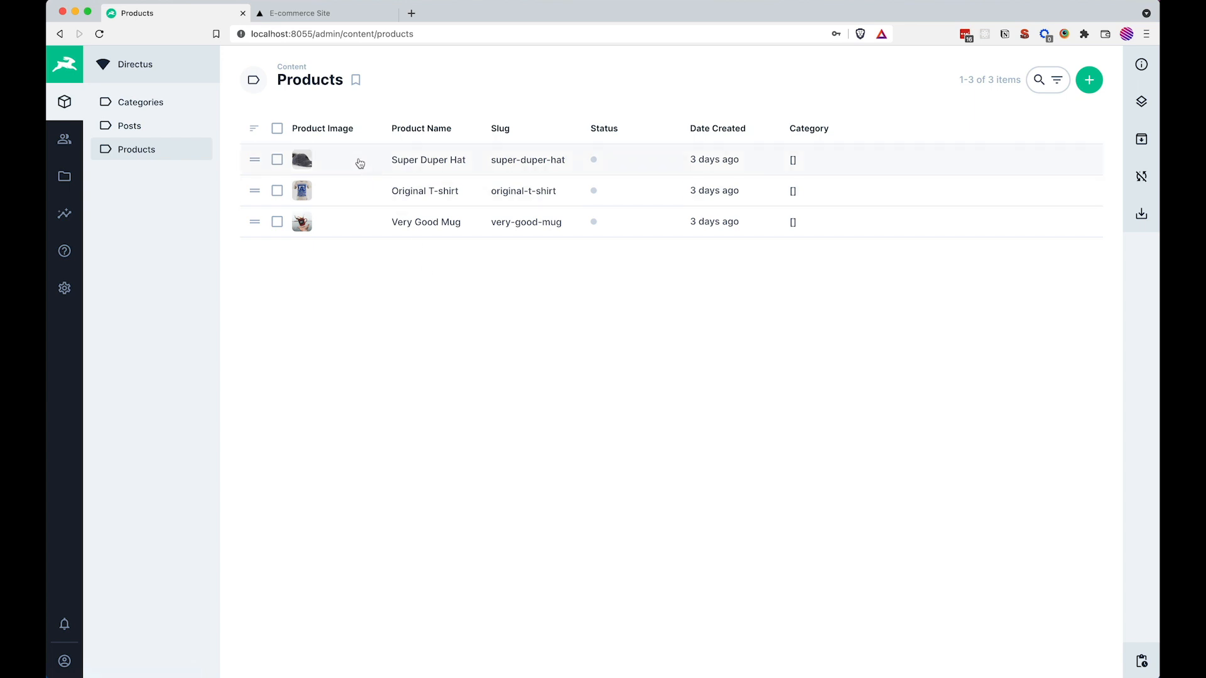
click(429, 159)
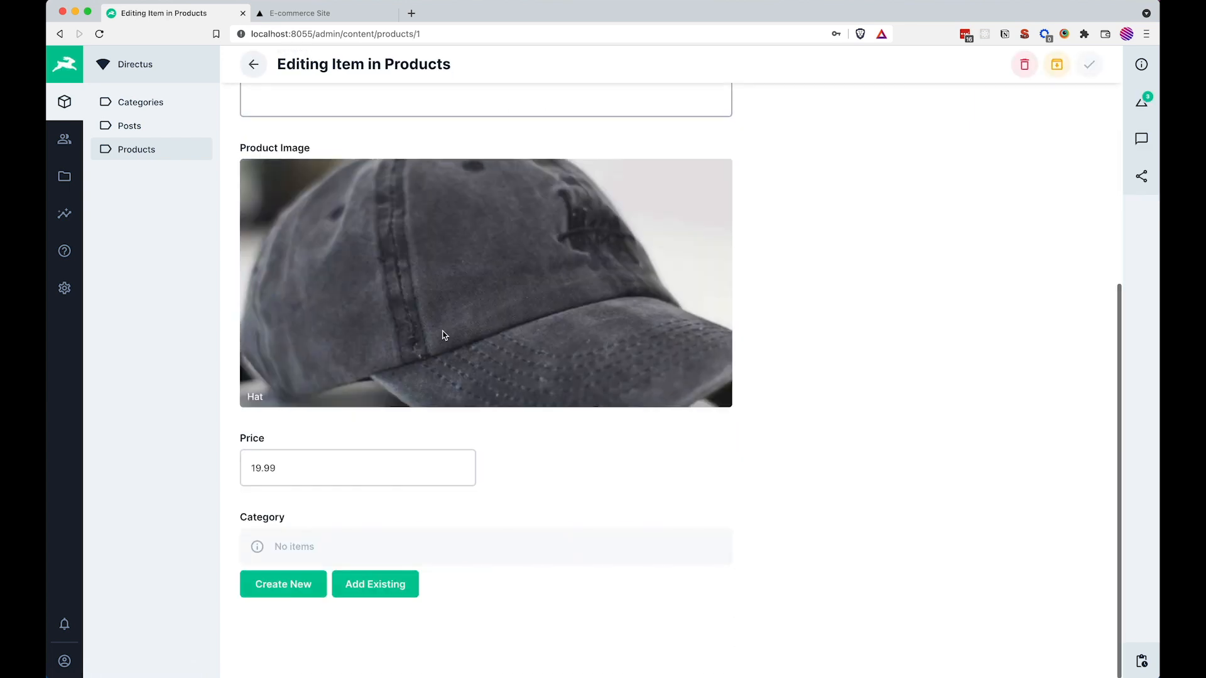
click(374, 584)
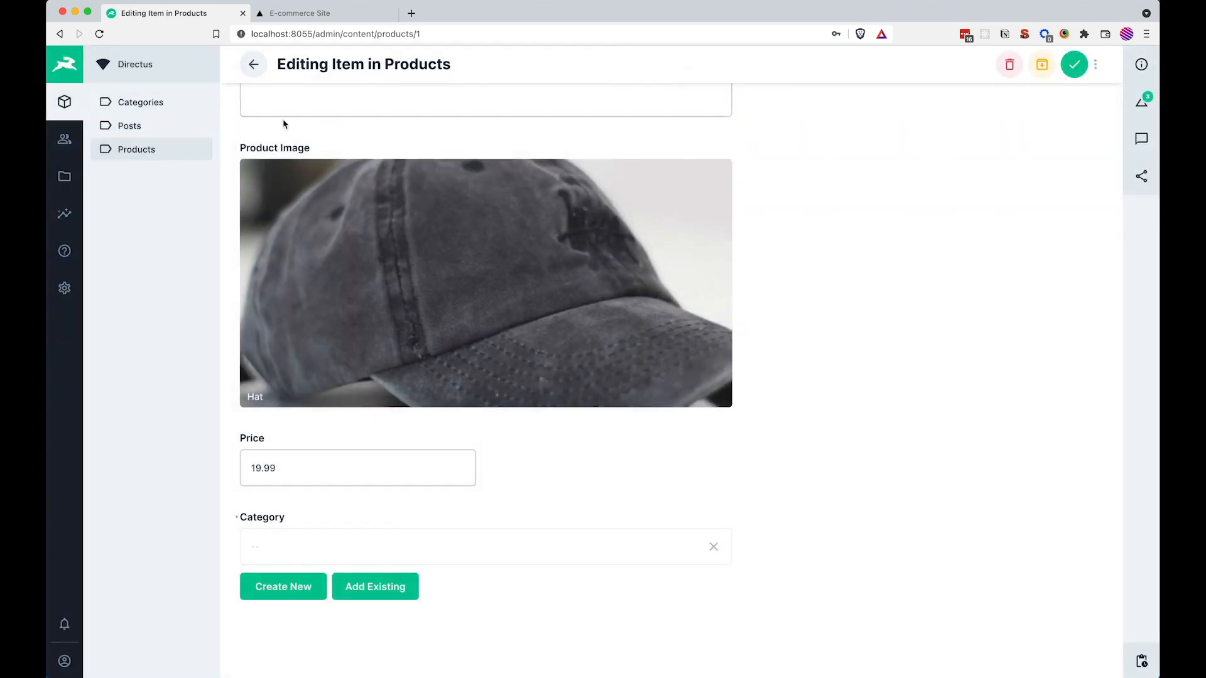
click(252, 64)
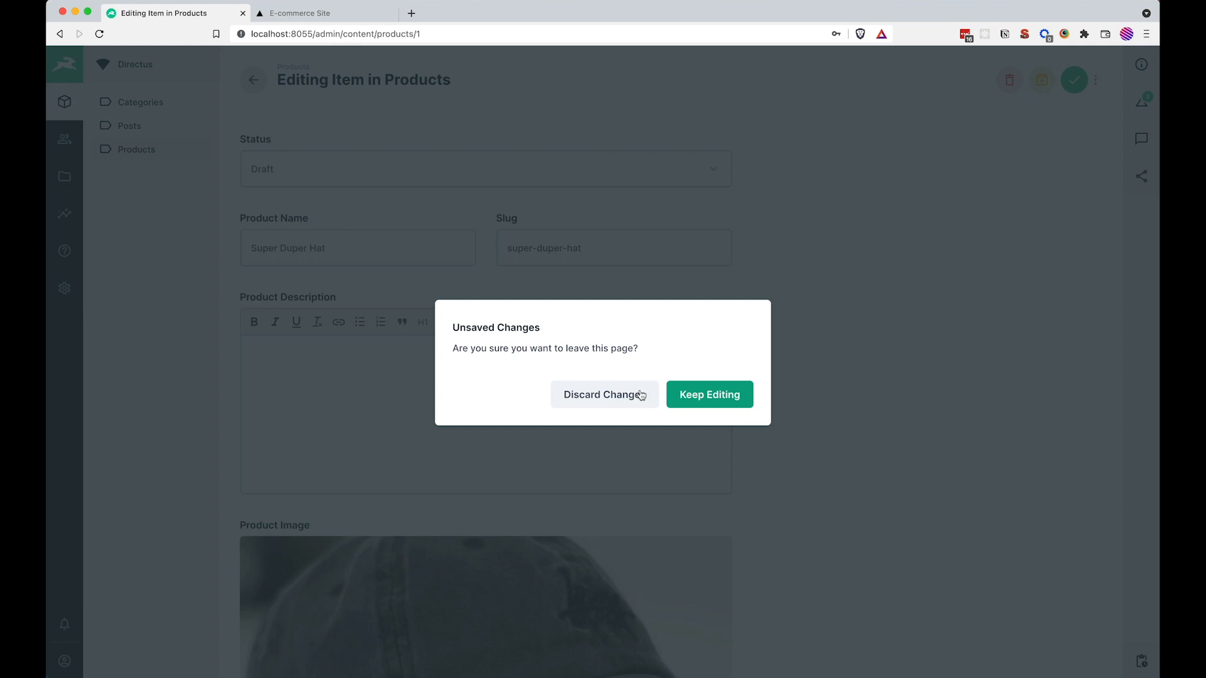
click(604, 395)
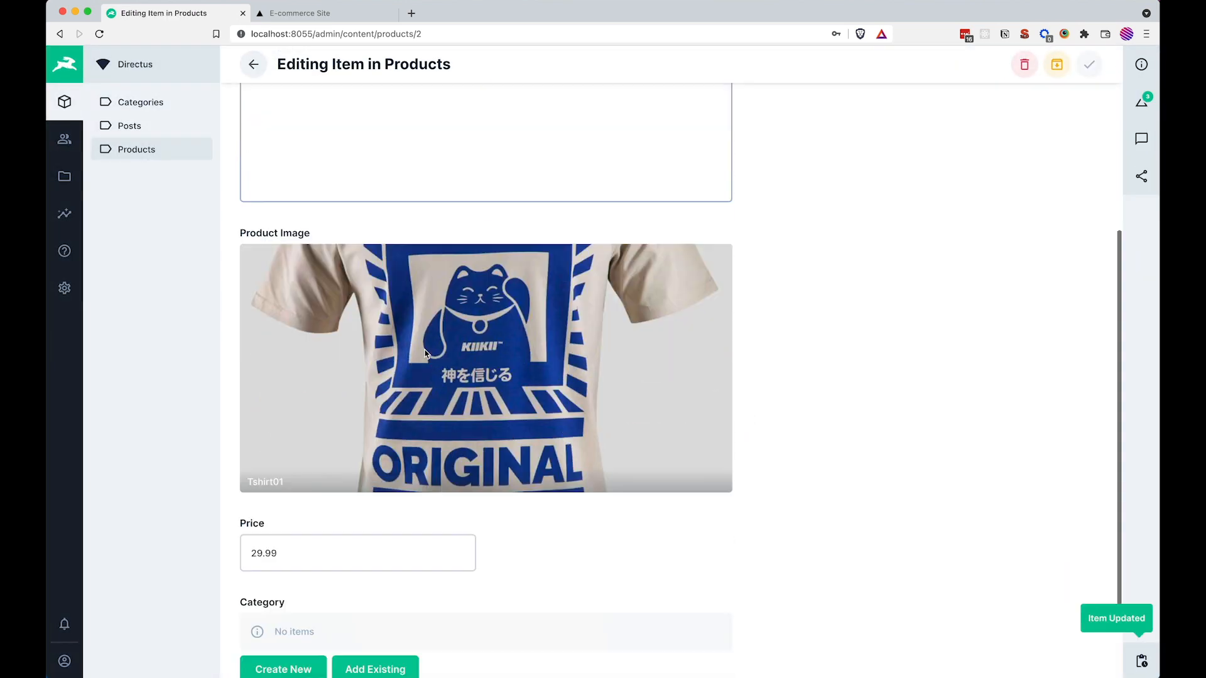
click(375, 669)
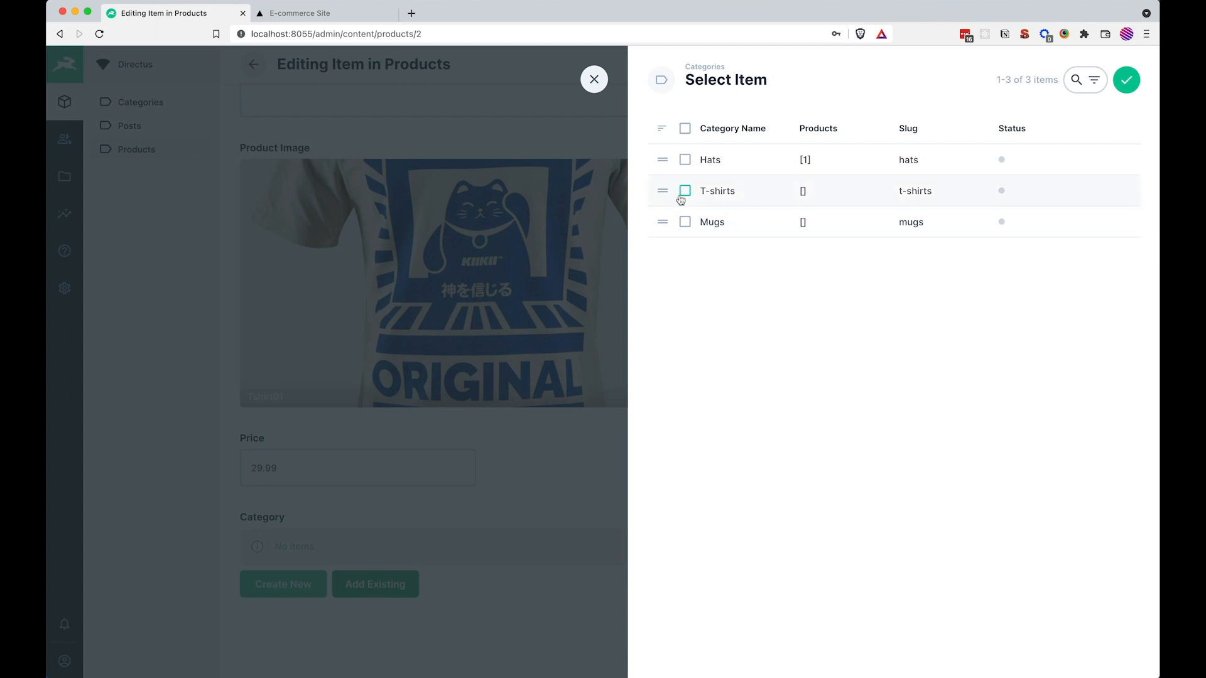
click(685, 191)
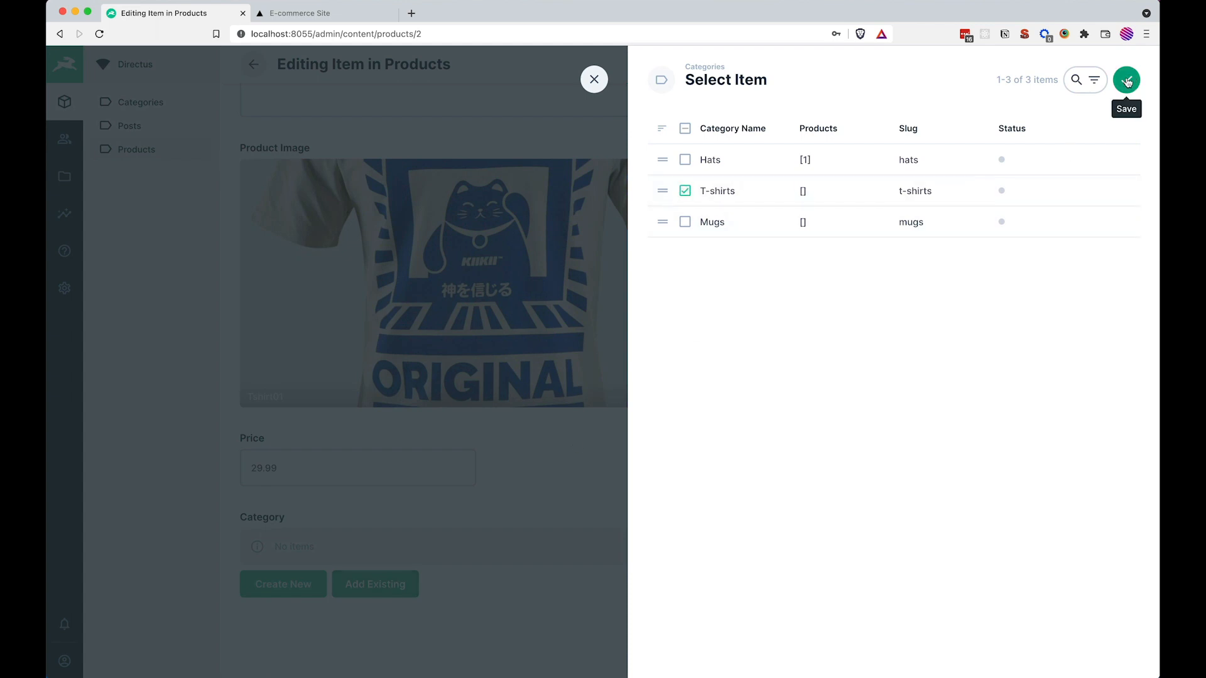
click(1126, 81)
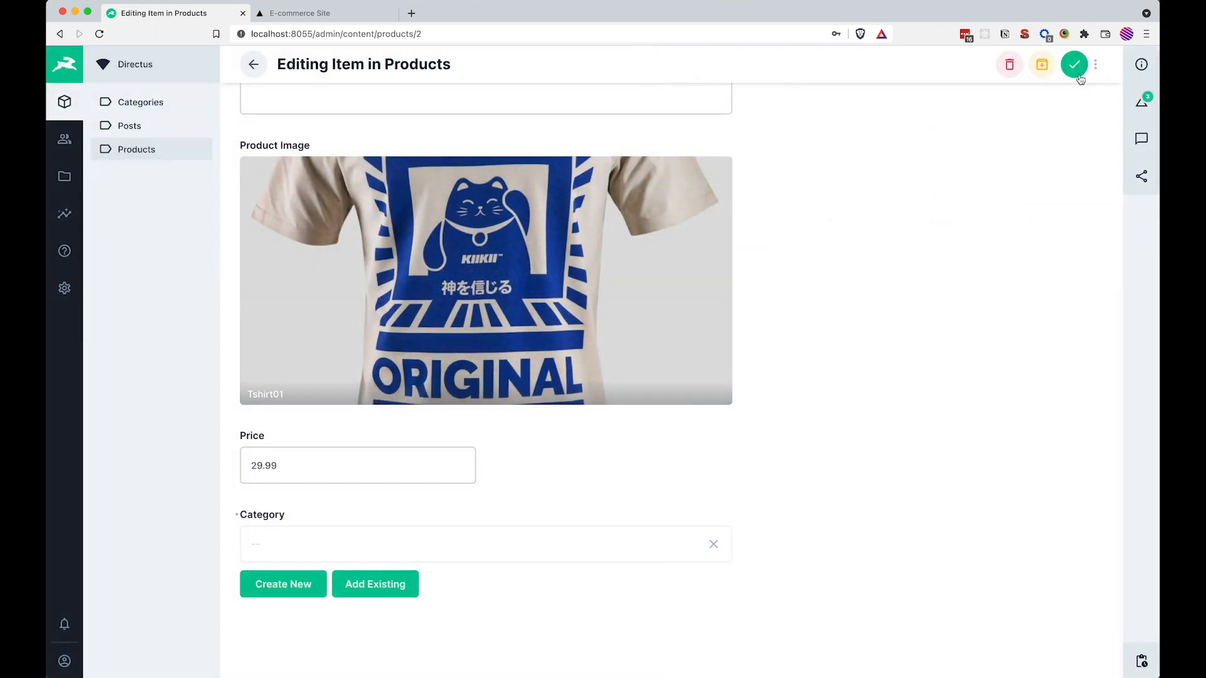
click(1074, 64)
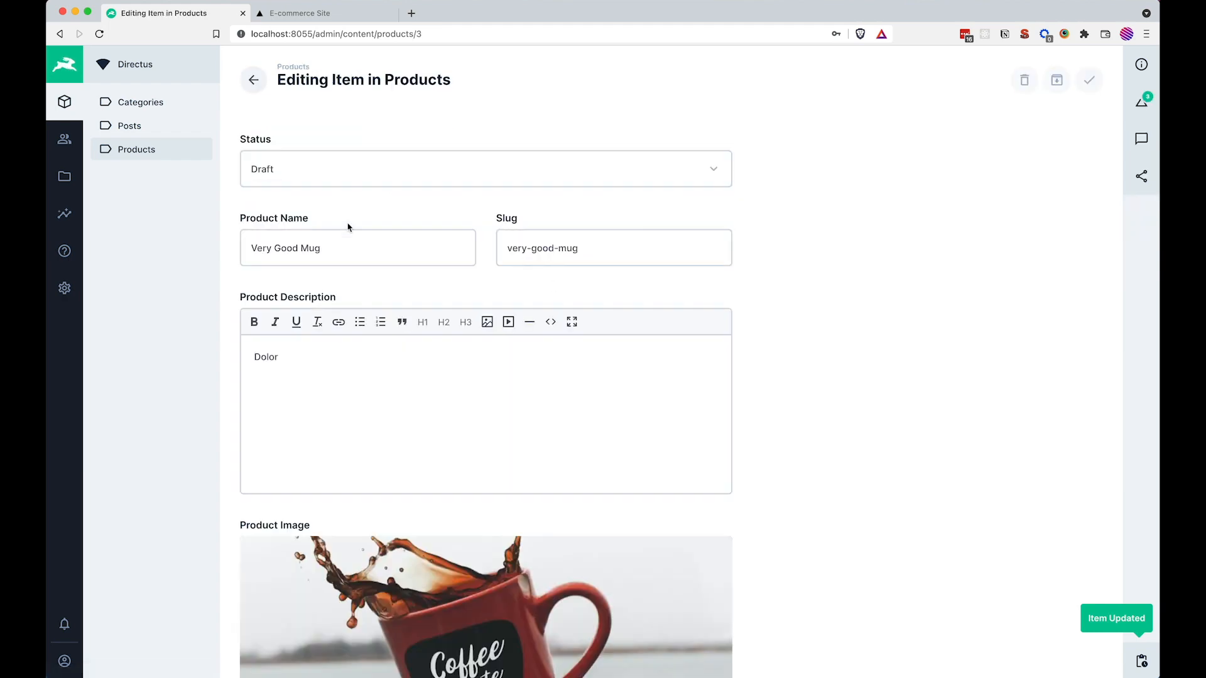
- Assign the Mugs category to Very Good Mug, save it and reopen it to verify
scroll(down, 3)
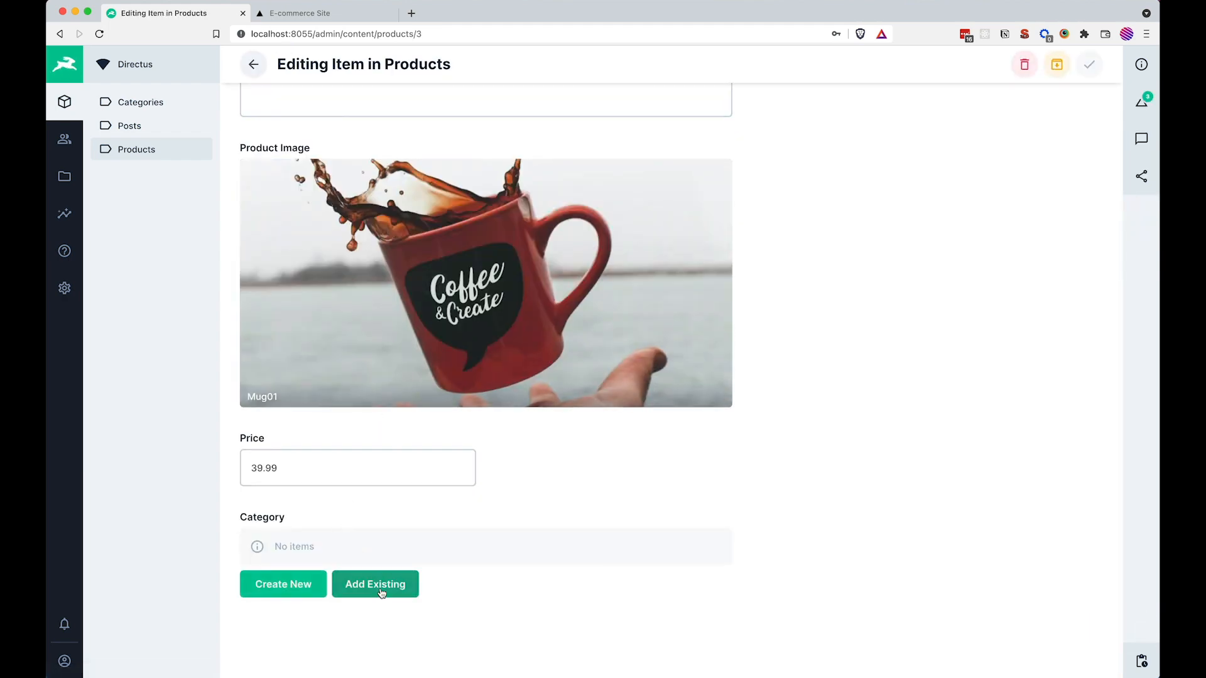
click(376, 584)
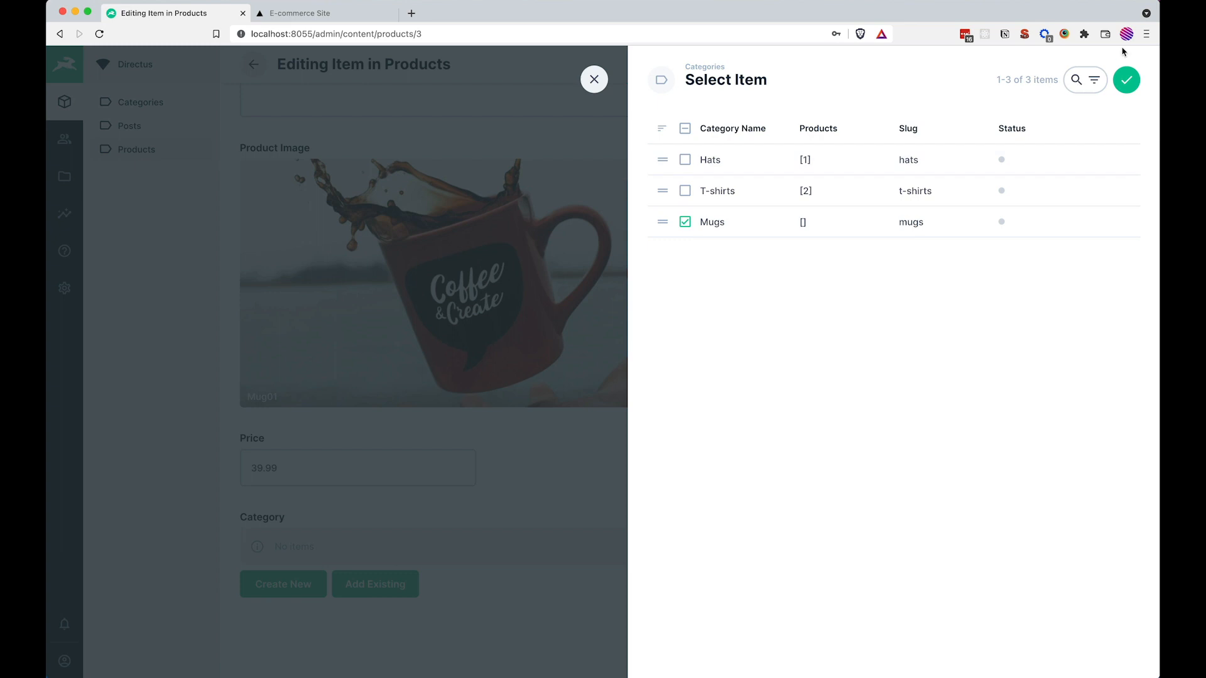
click(1125, 79)
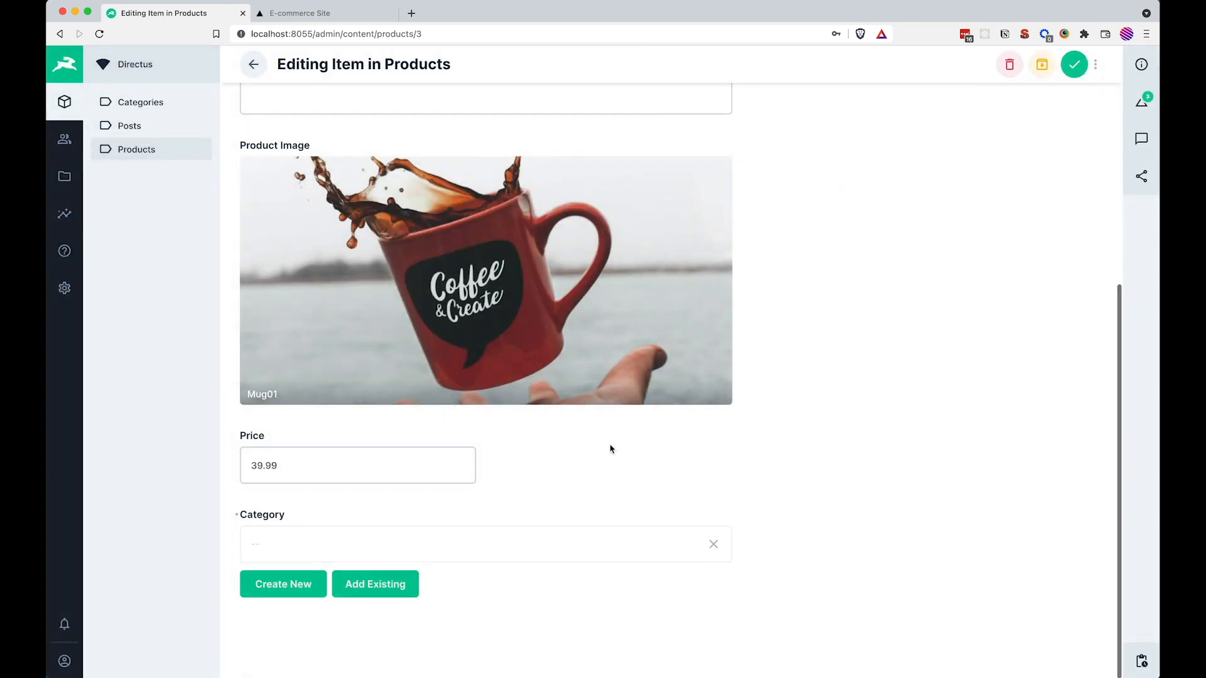
click(485, 544)
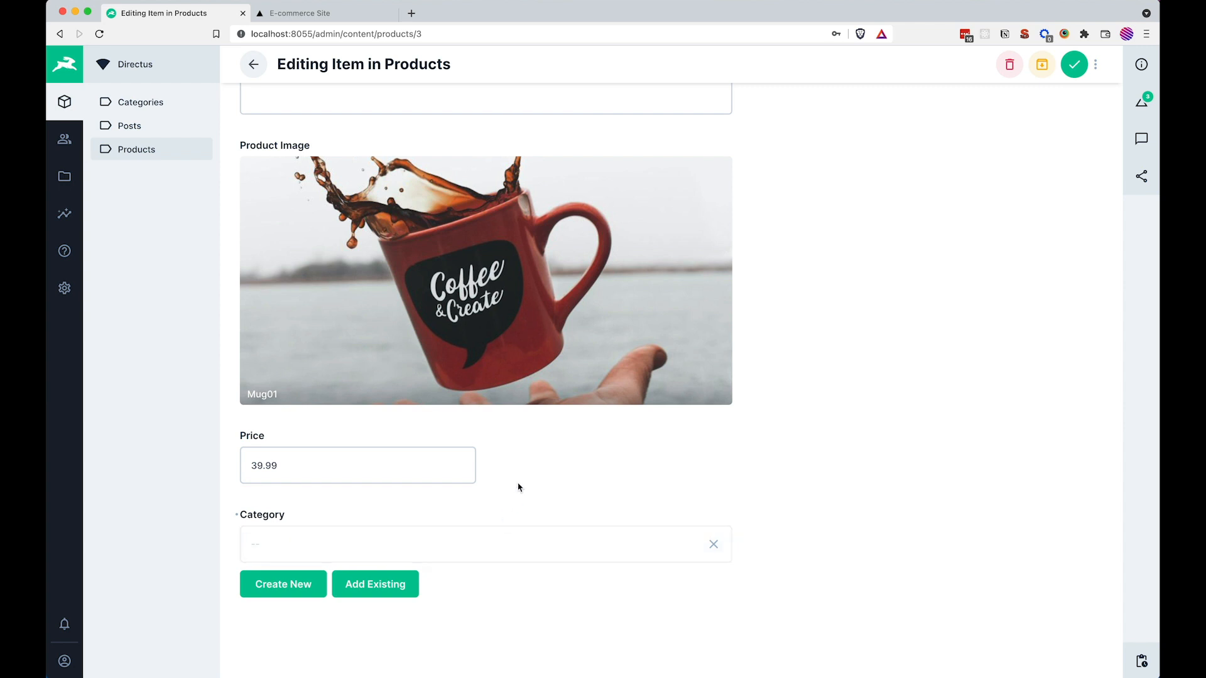
click(1074, 64)
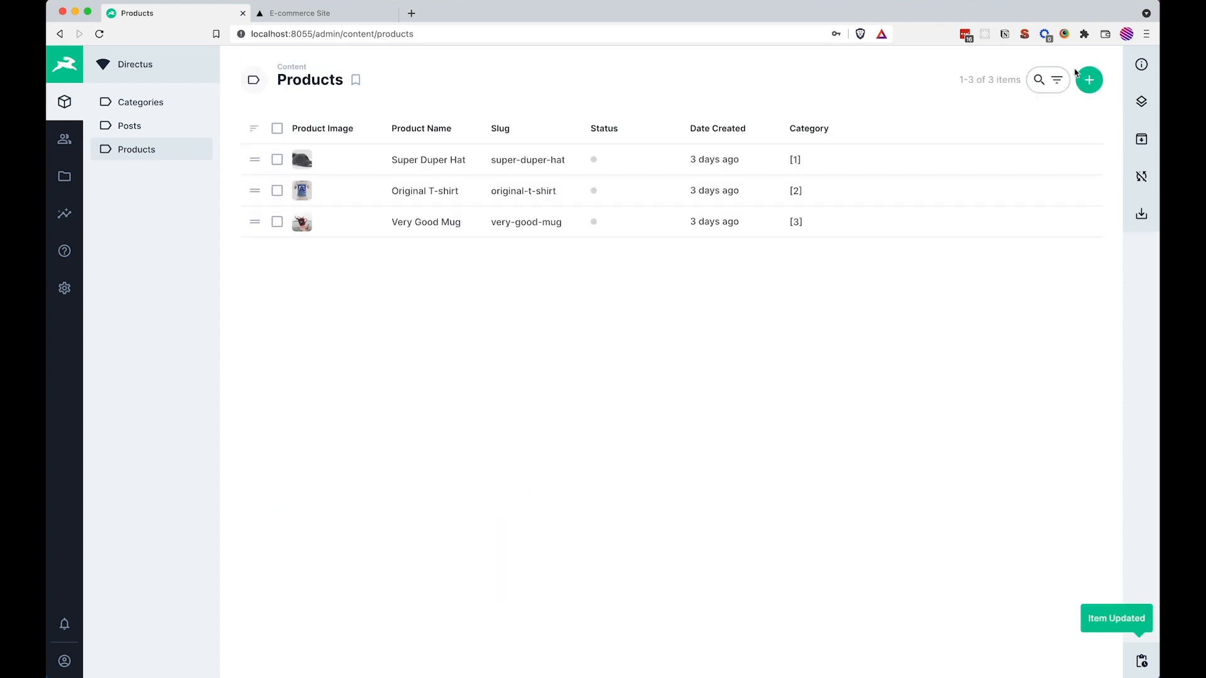
click(426, 221)
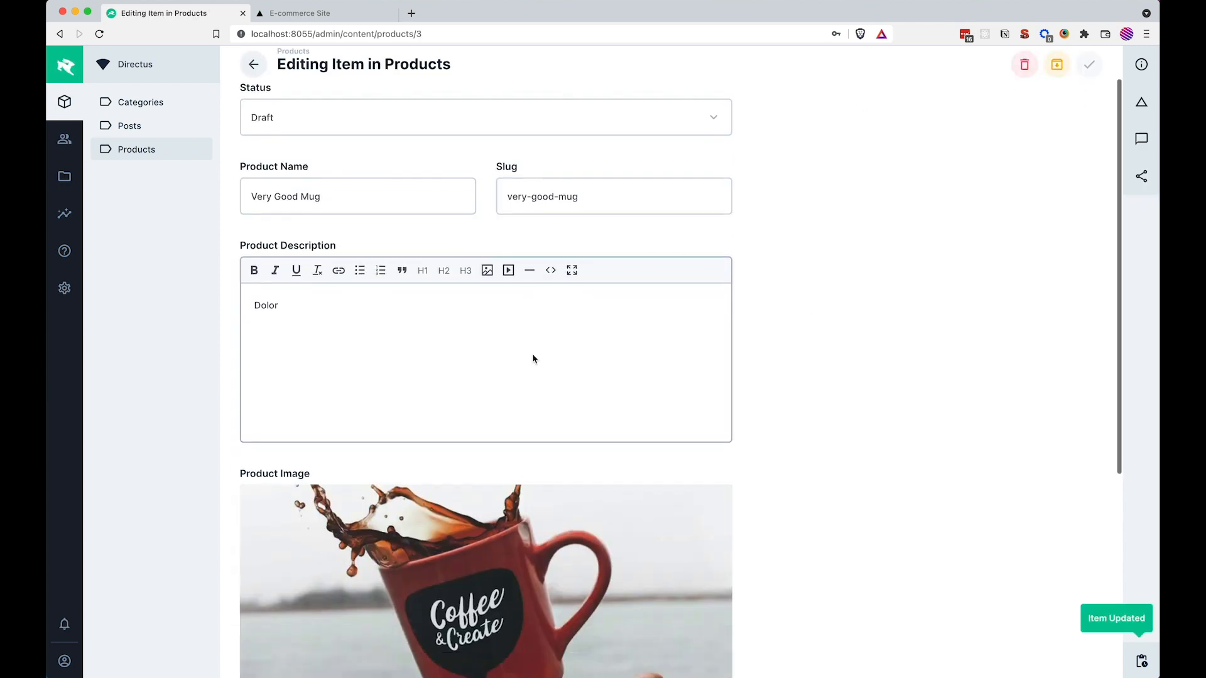
scroll(down, 3)
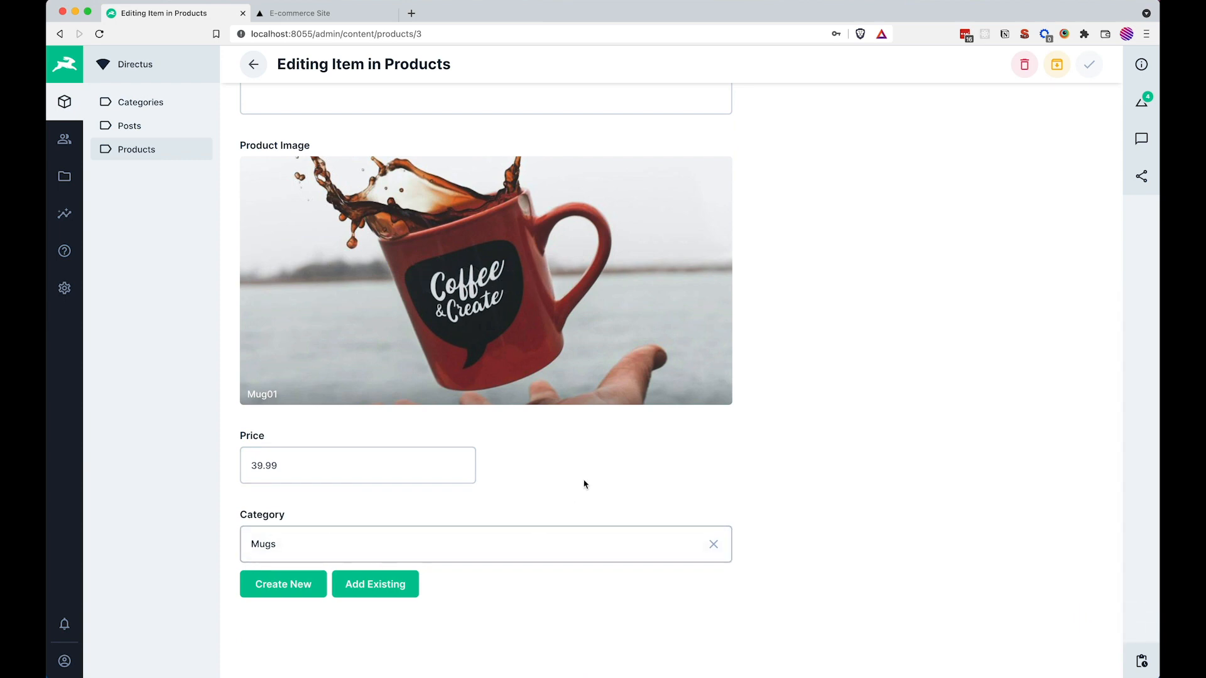
scroll(up, 3)
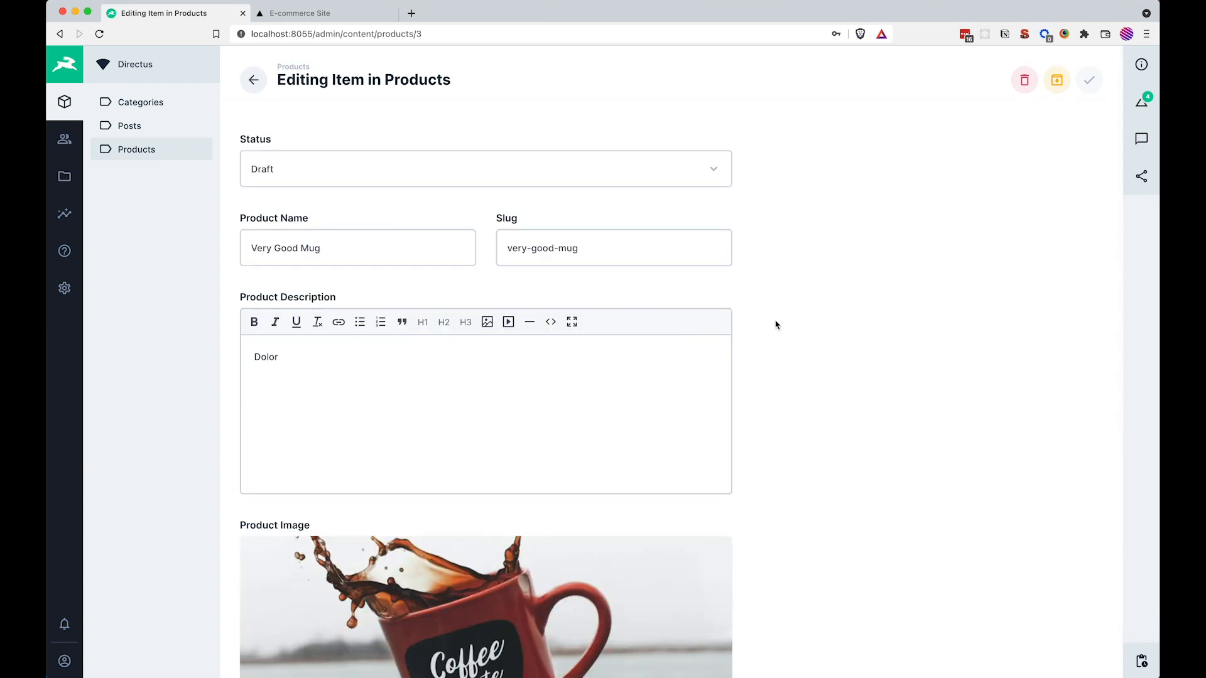
scroll(down, 3)
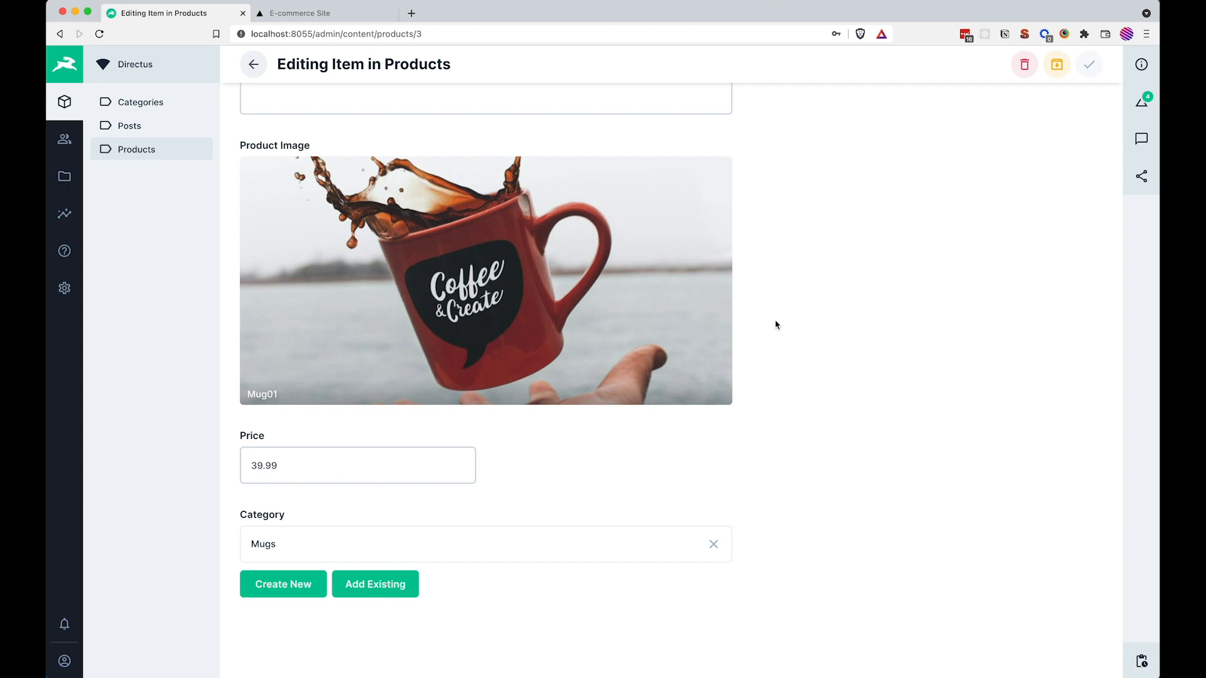
- Reload the e-commerce site in Firefox, see no products listed, and return to Directus
click(307, 13)
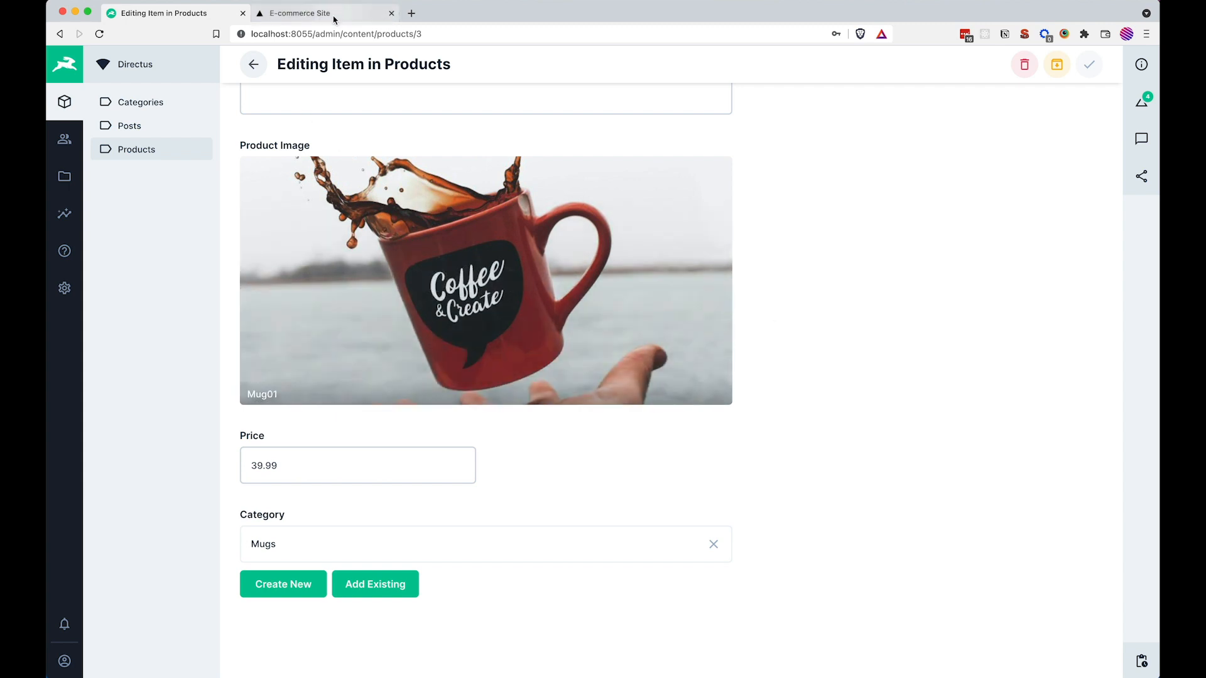
click(323, 13)
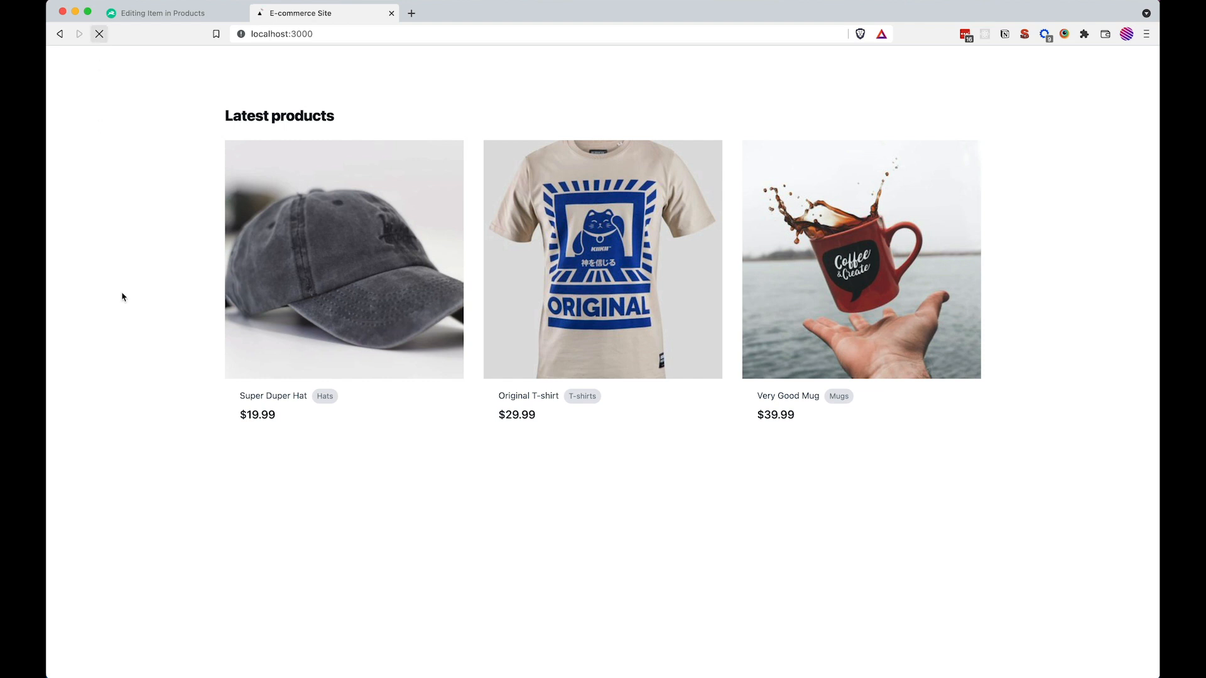
click(98, 33)
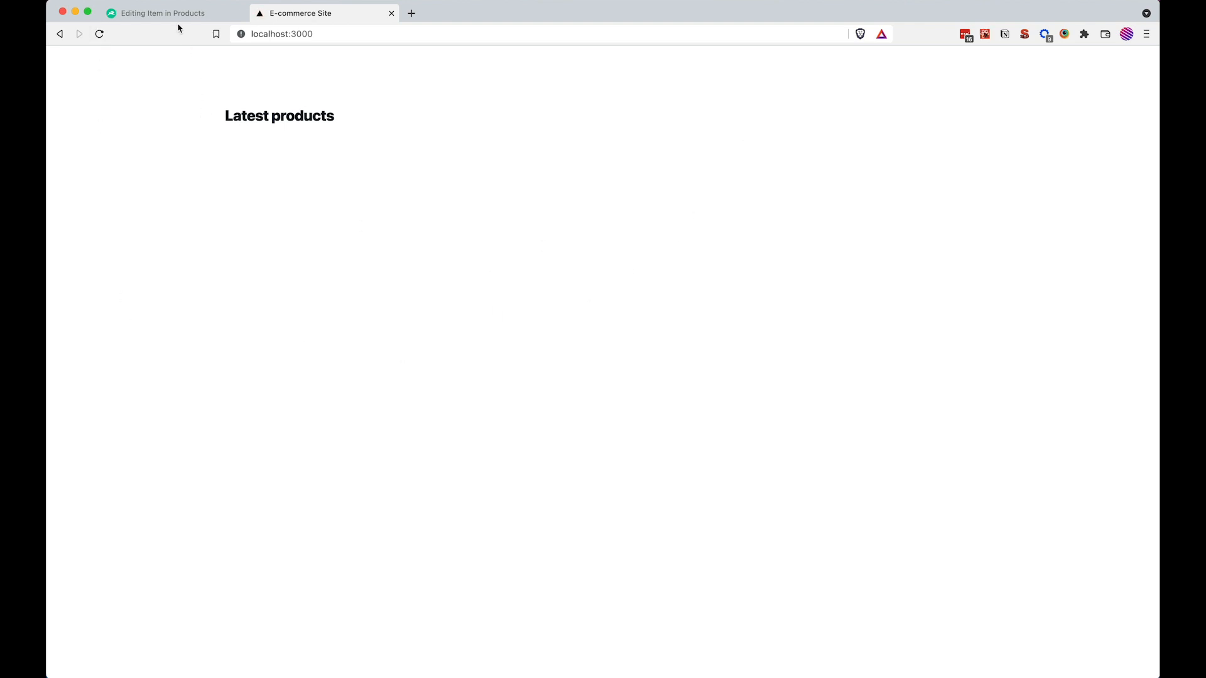
click(162, 13)
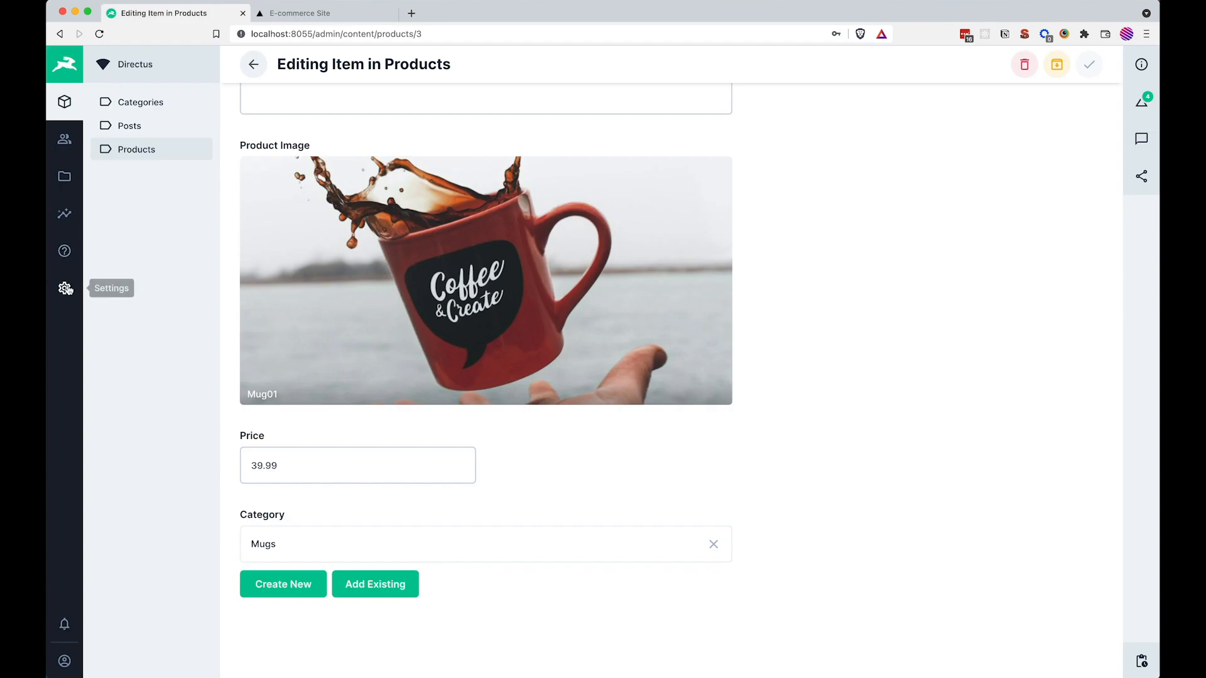
- Grant the Public role read access on Products Categories, then switch to the e-commerce site
click(64, 288)
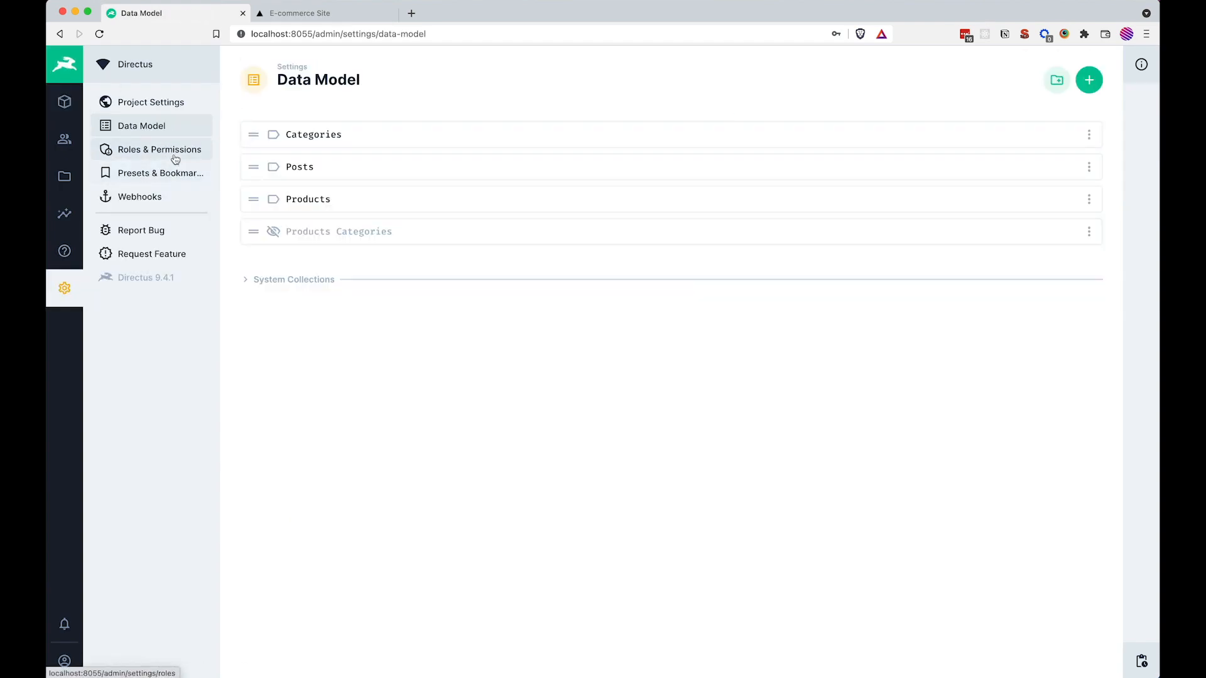
click(158, 149)
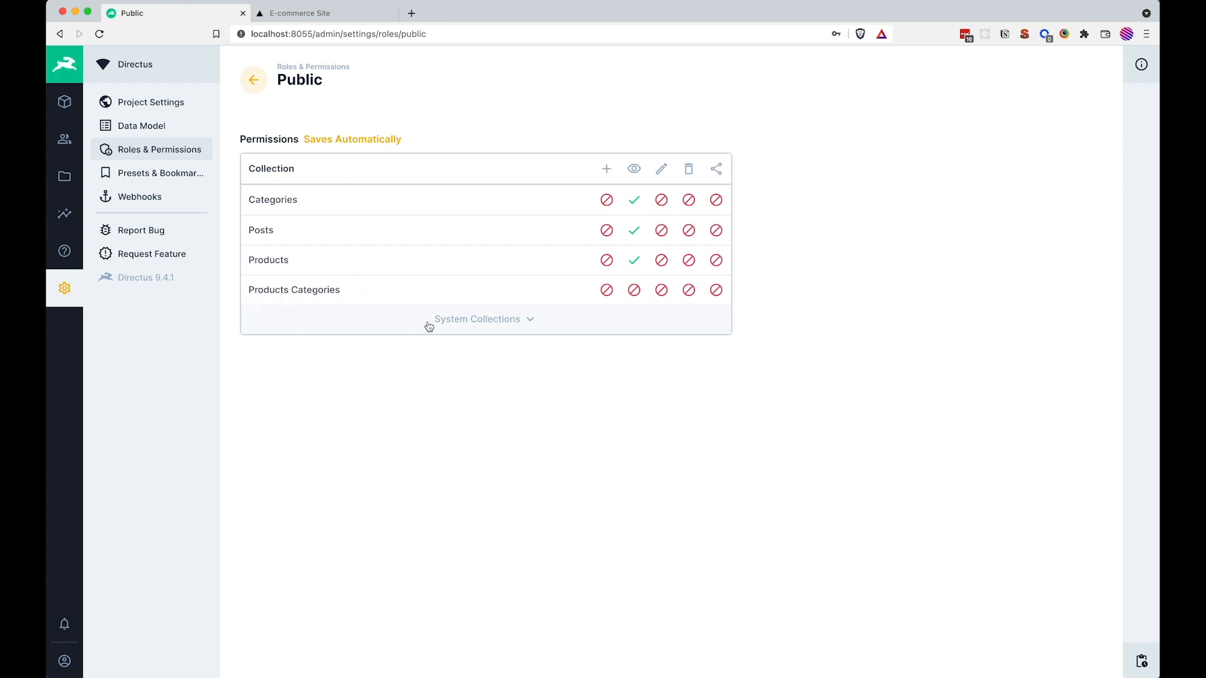
mouse_move(510, 419)
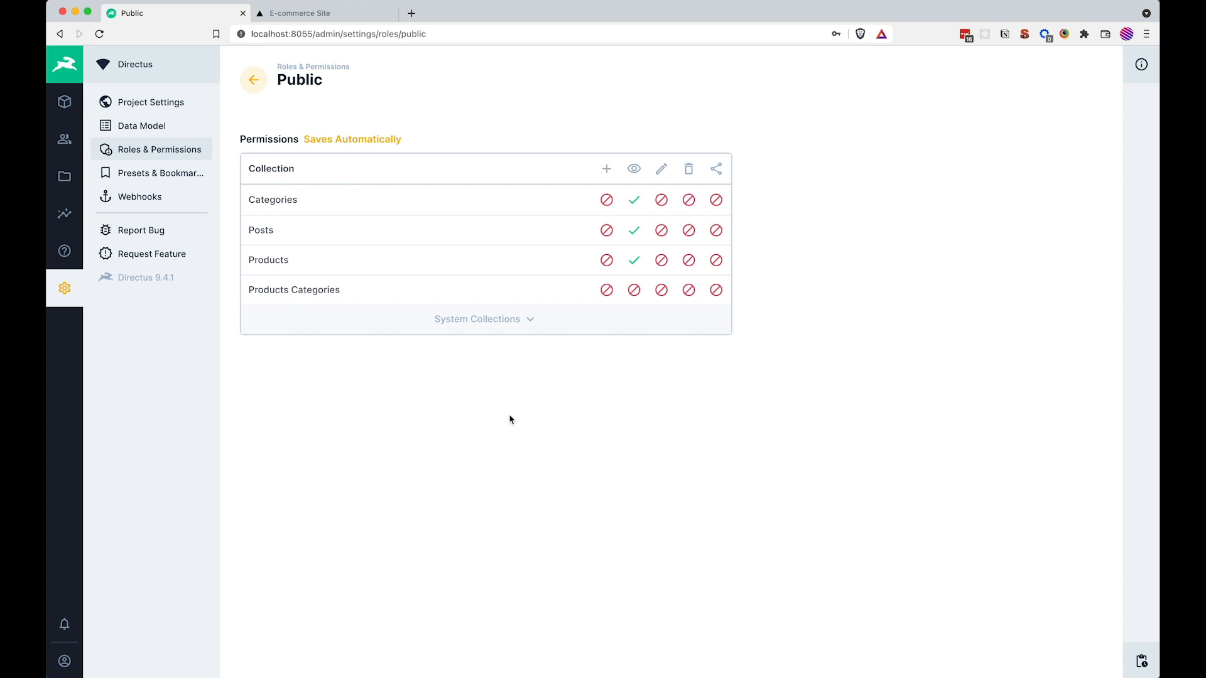
click(633, 290)
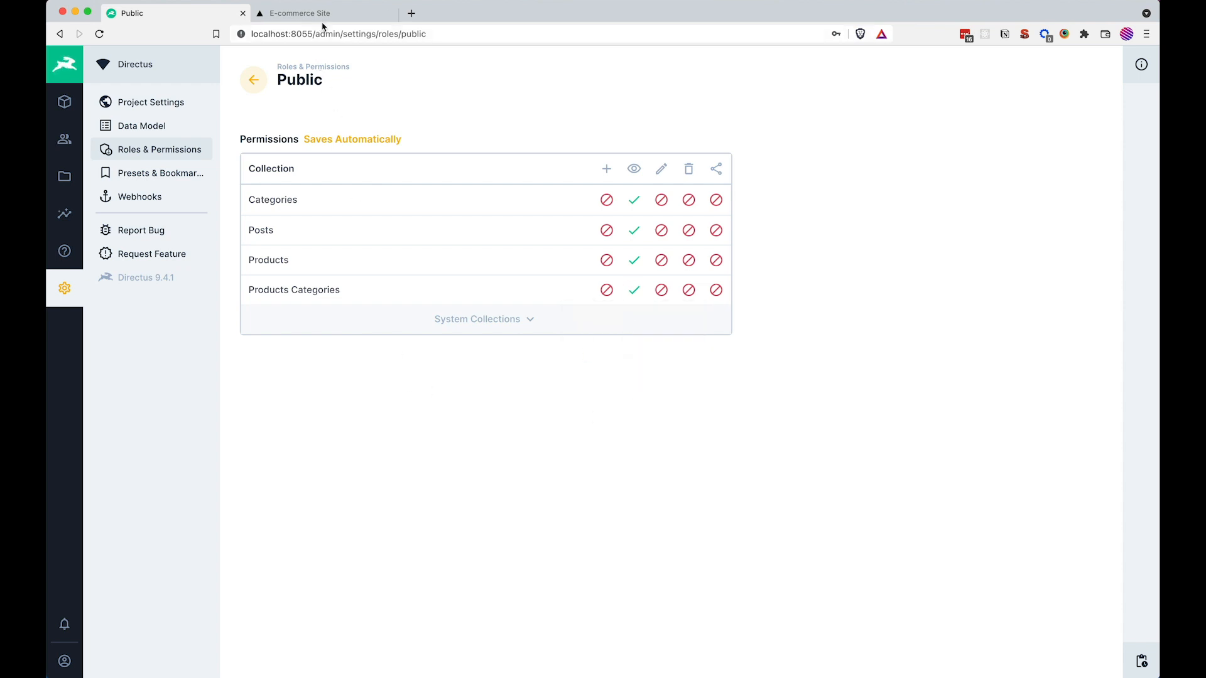
click(300, 13)
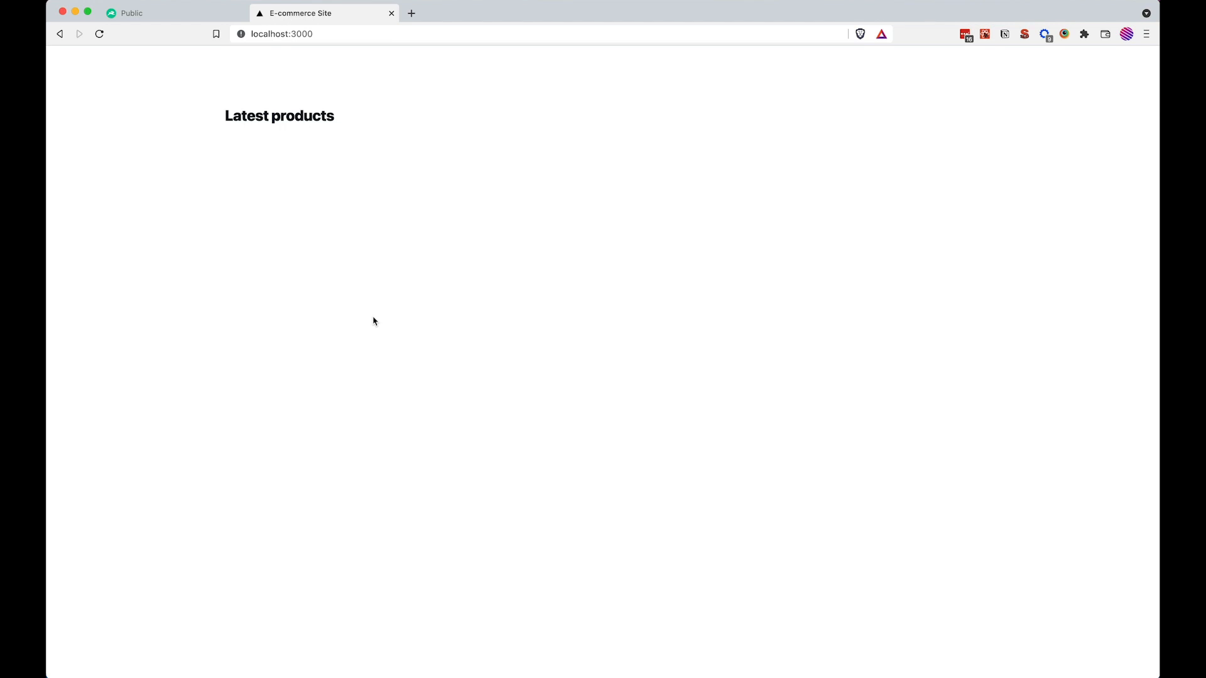
mouse_move(375, 322)
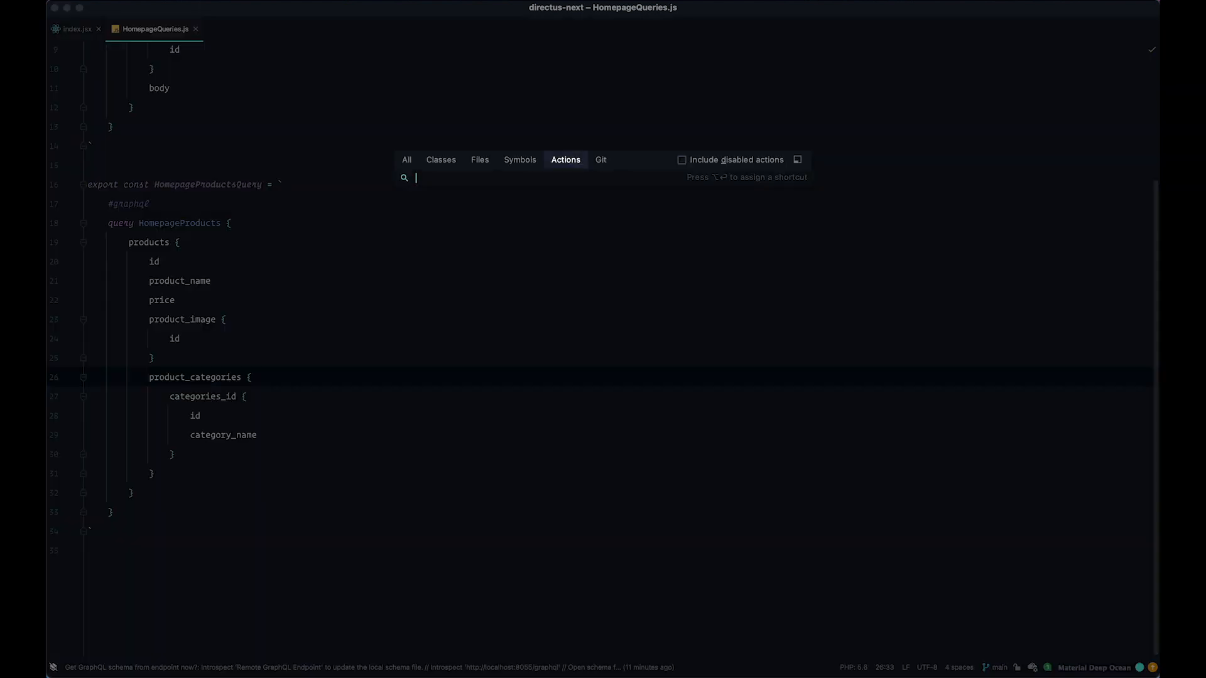
- Re-introspect the local GraphQL schema and change product_categories to category in HomepageQueries.js
text(update)
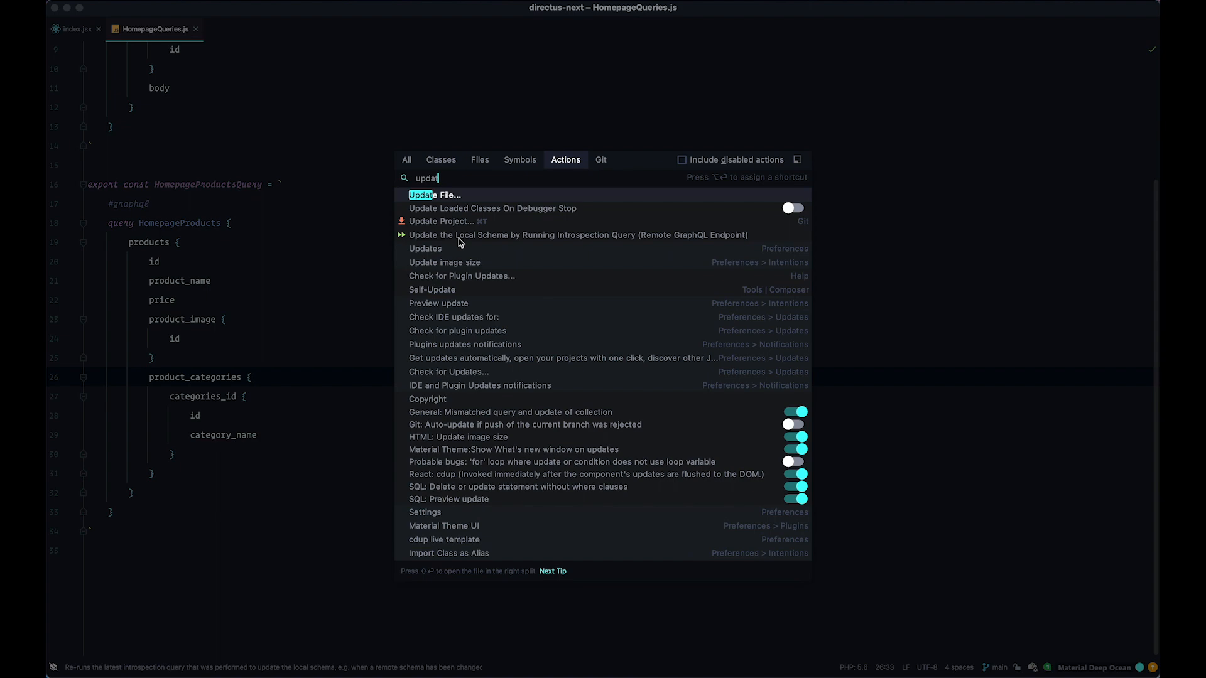
click(577, 235)
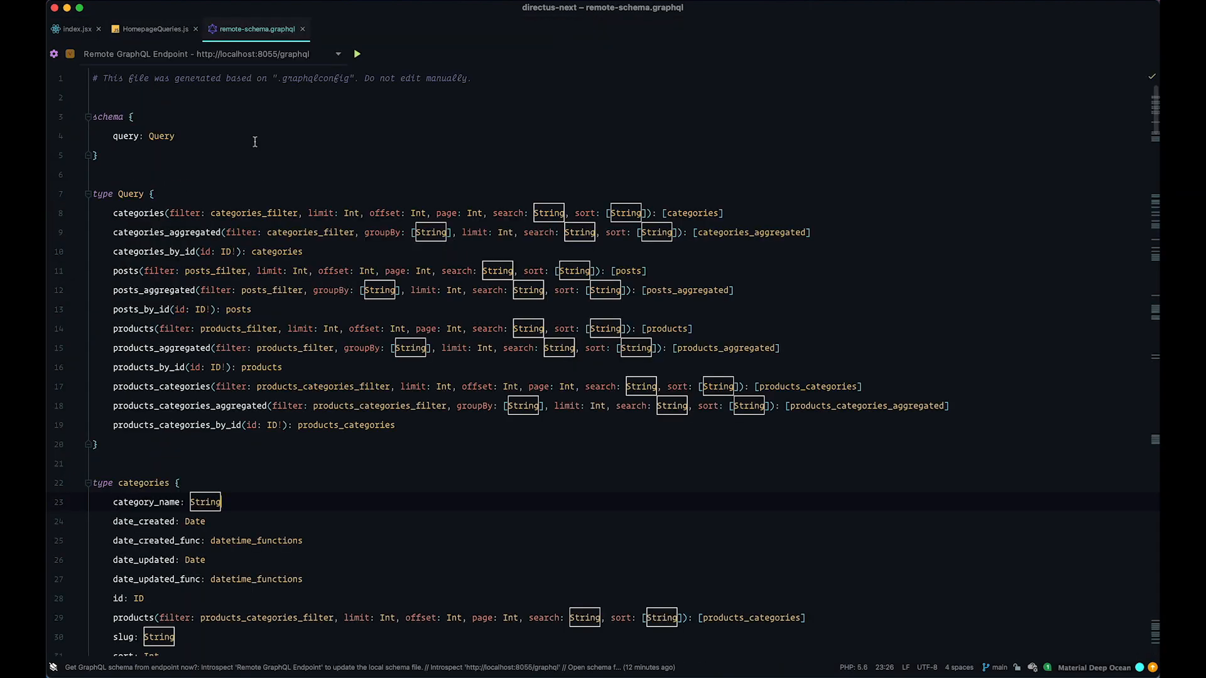
click(152, 29)
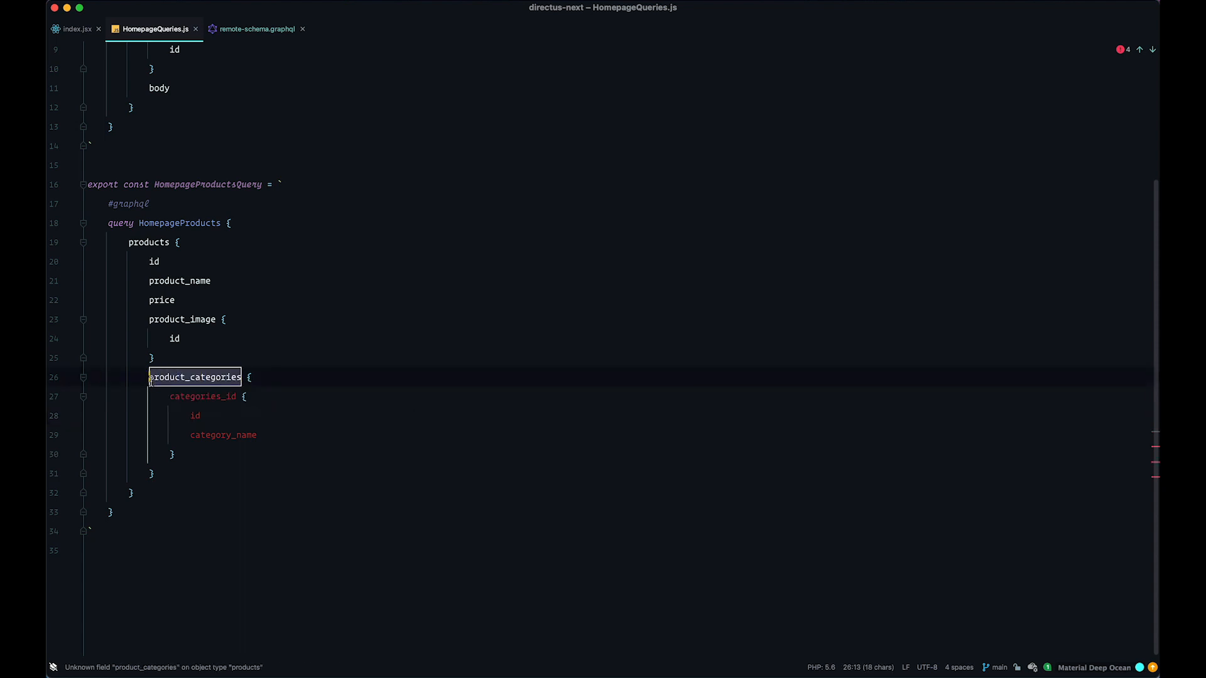
text(category {)
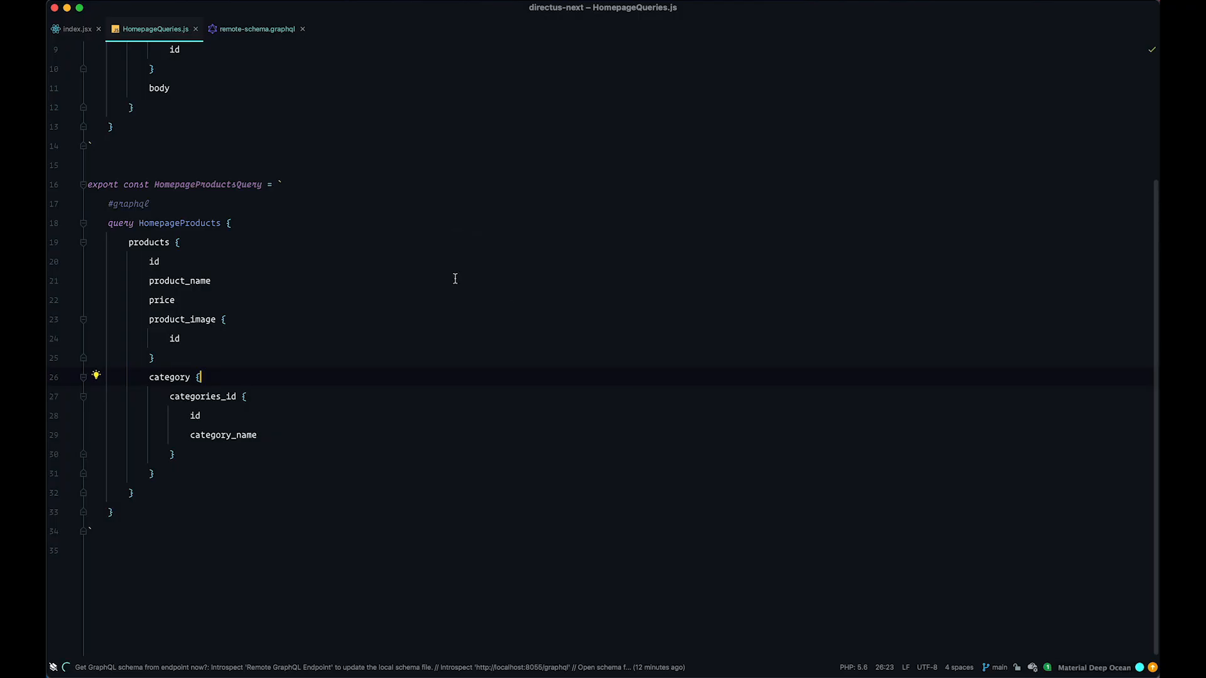
- In index.jsx, replace product_categories with category on the product card's category prop
click(74, 29)
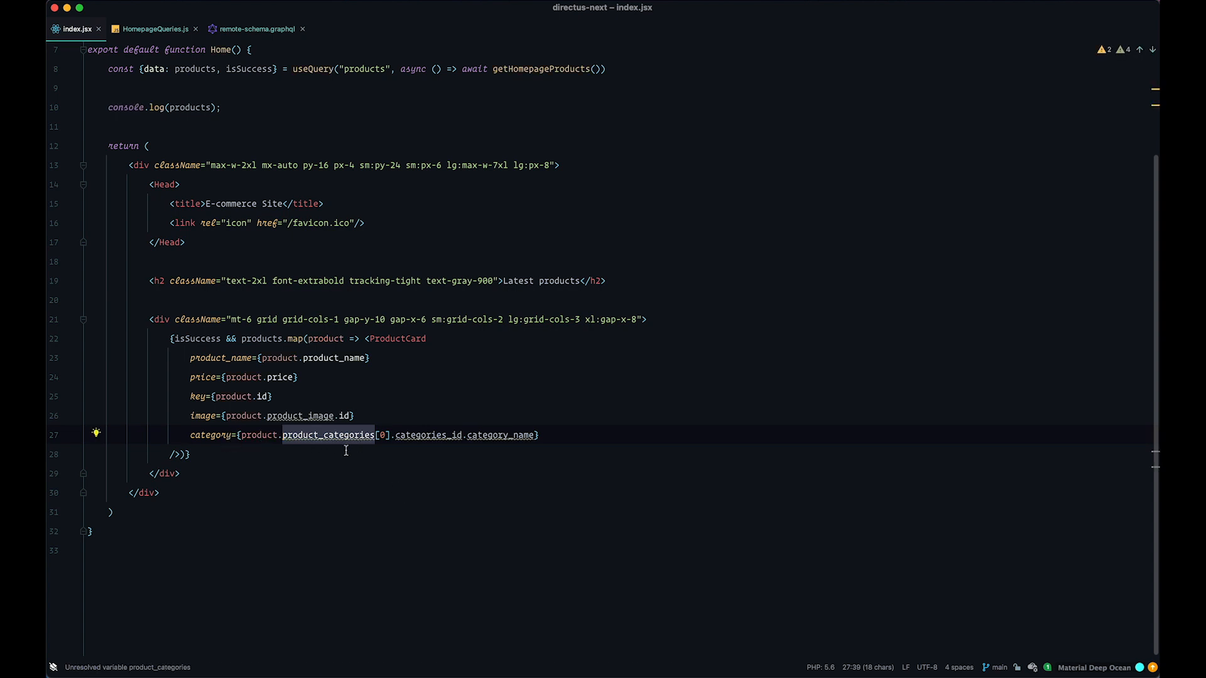
click(374, 435)
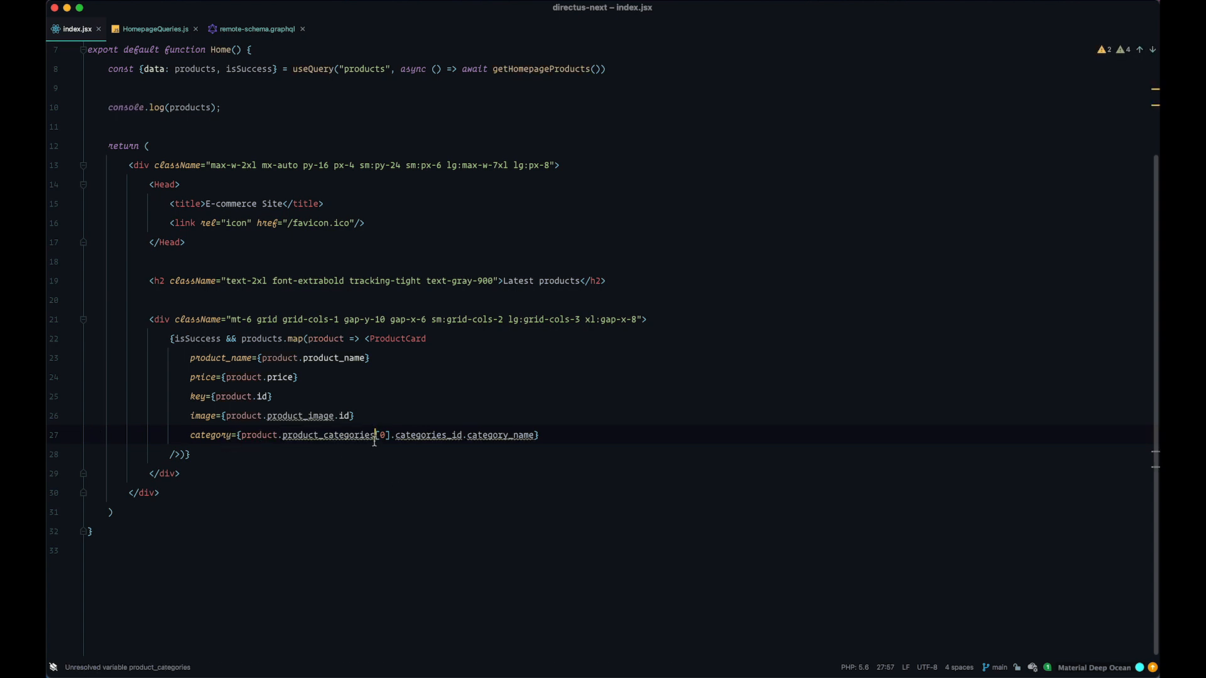
double_click(328, 435)
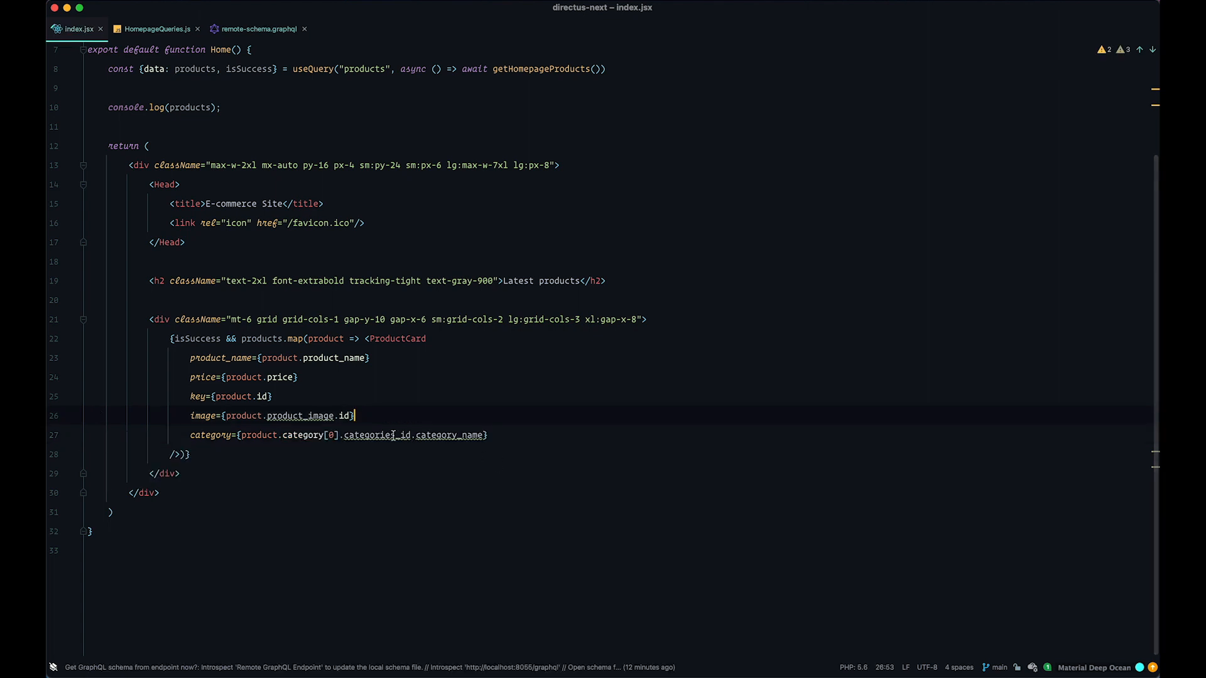
text(s)
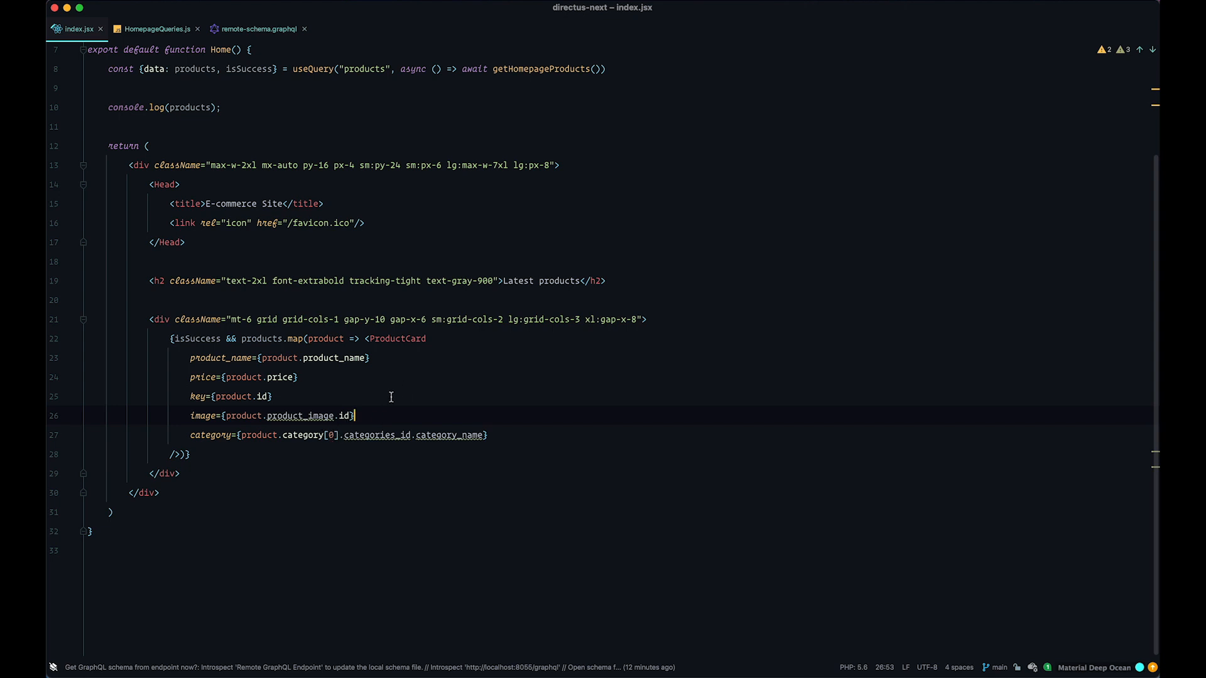
mouse_move(392, 400)
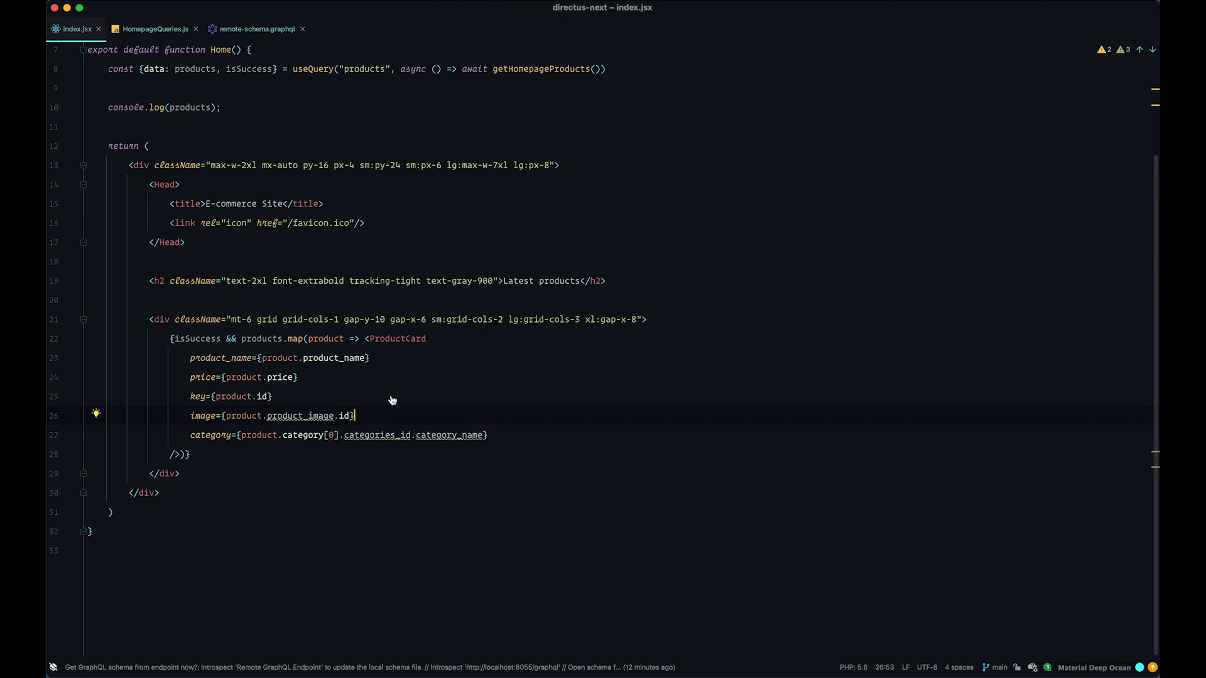